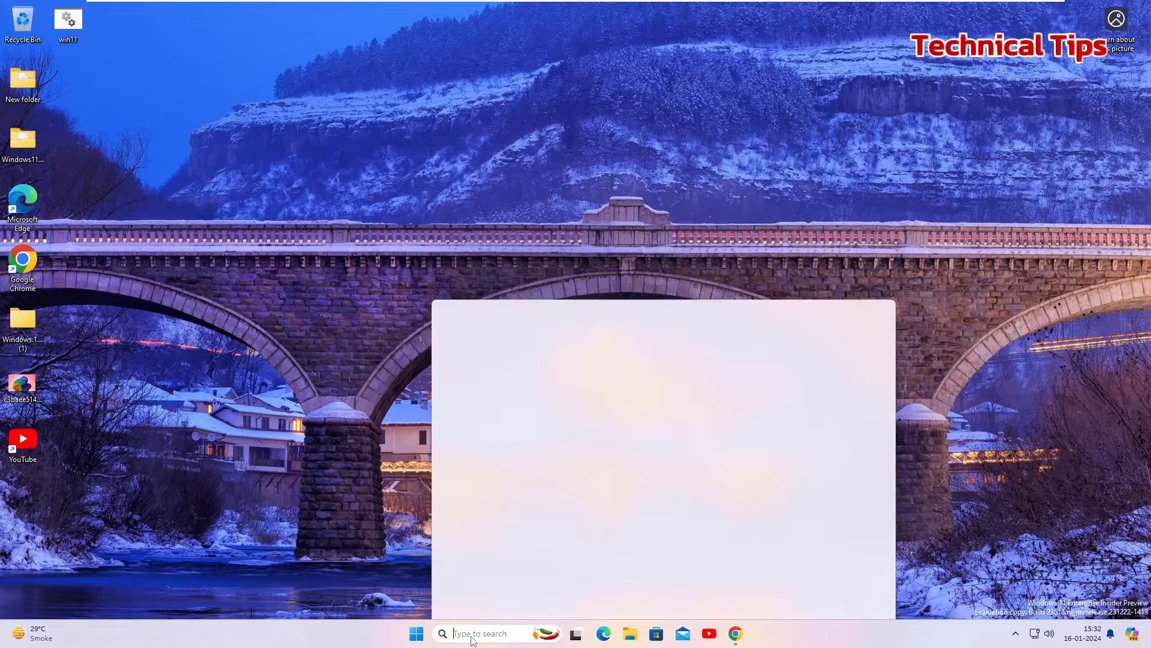
- Search Start for 'services' and launch the Services console
{"action": "type", "text": "se"}
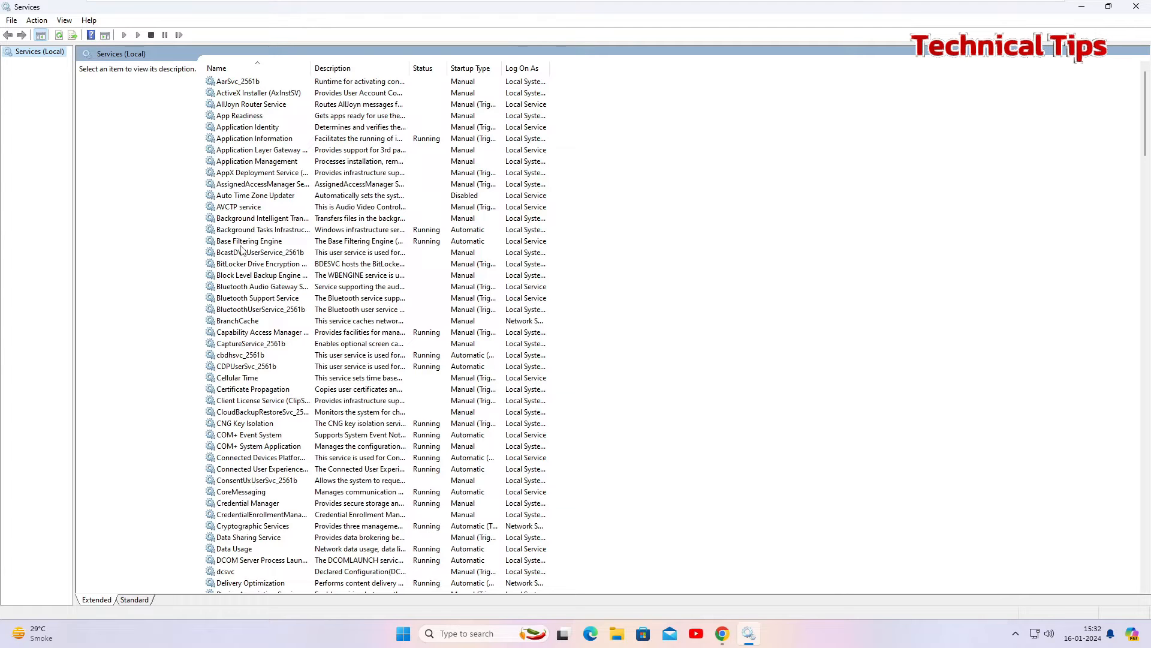
- Stop the Print Spooler service from its Properties dialog
{"action": "left_click", "coordinate": [260, 264]}
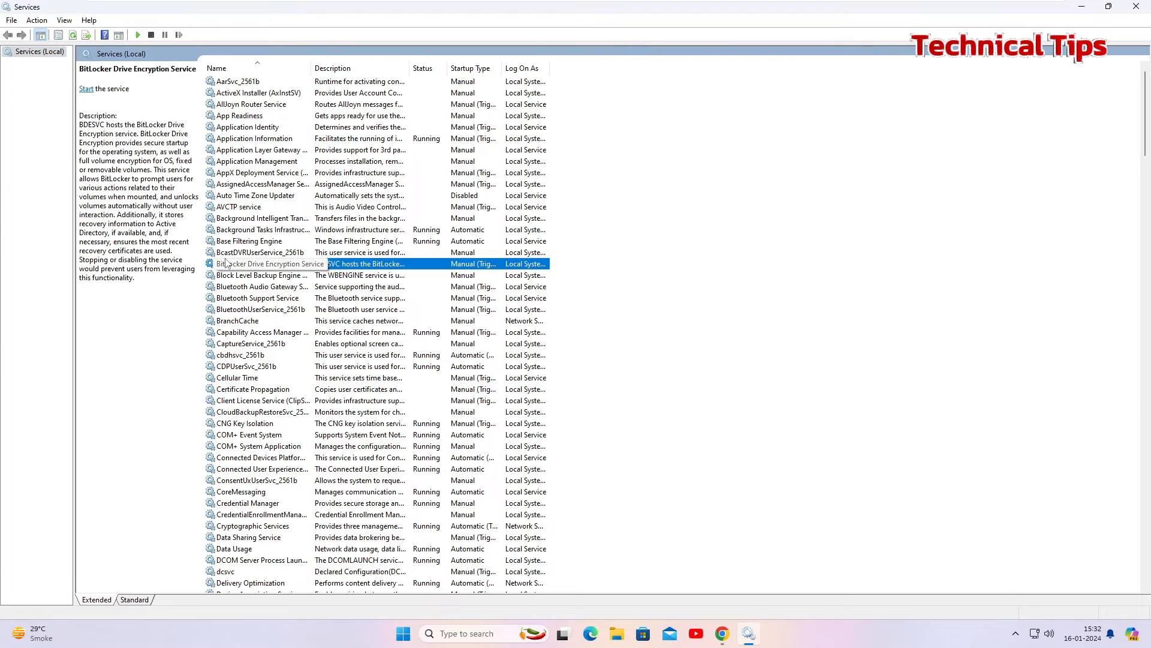
{"action": "scroll", "scroll_direction": "down", "scroll_amount": 3}
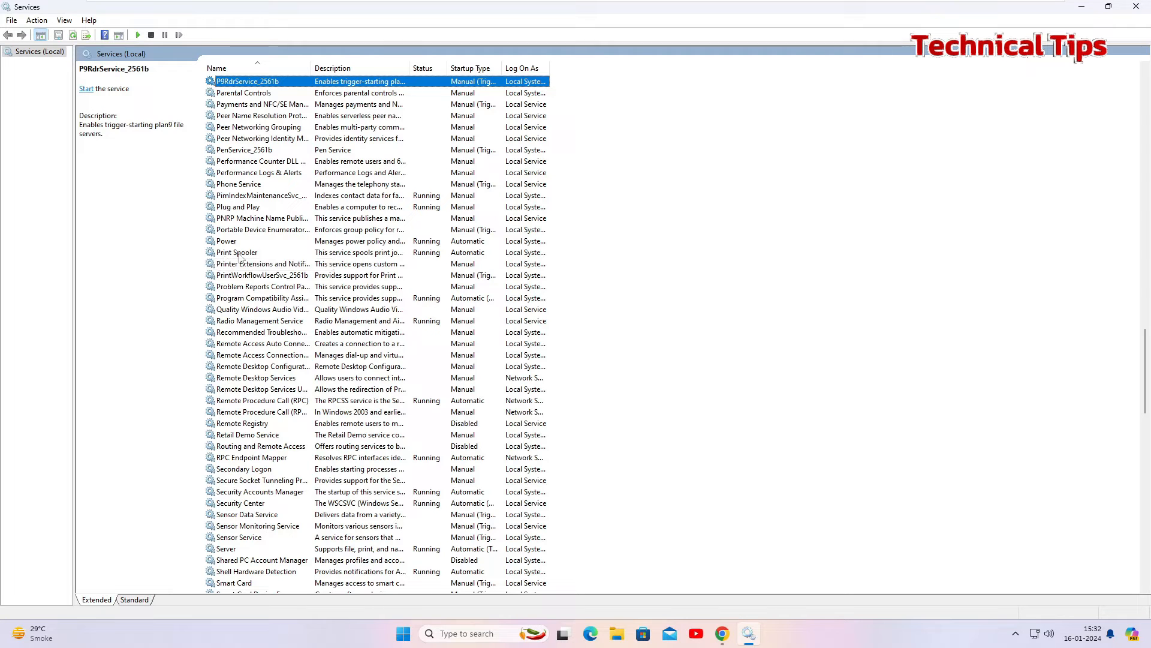
{"action": "mouse_move", "coordinate": [257, 253]}
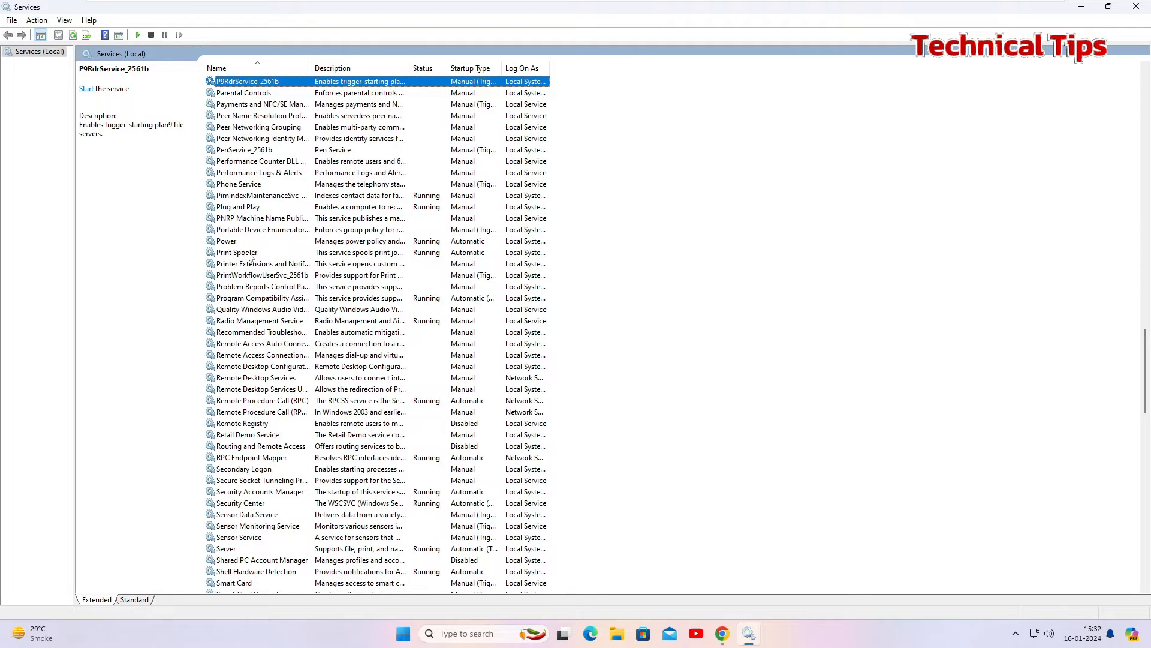
{"action": "double_click", "coordinate": [237, 252]}
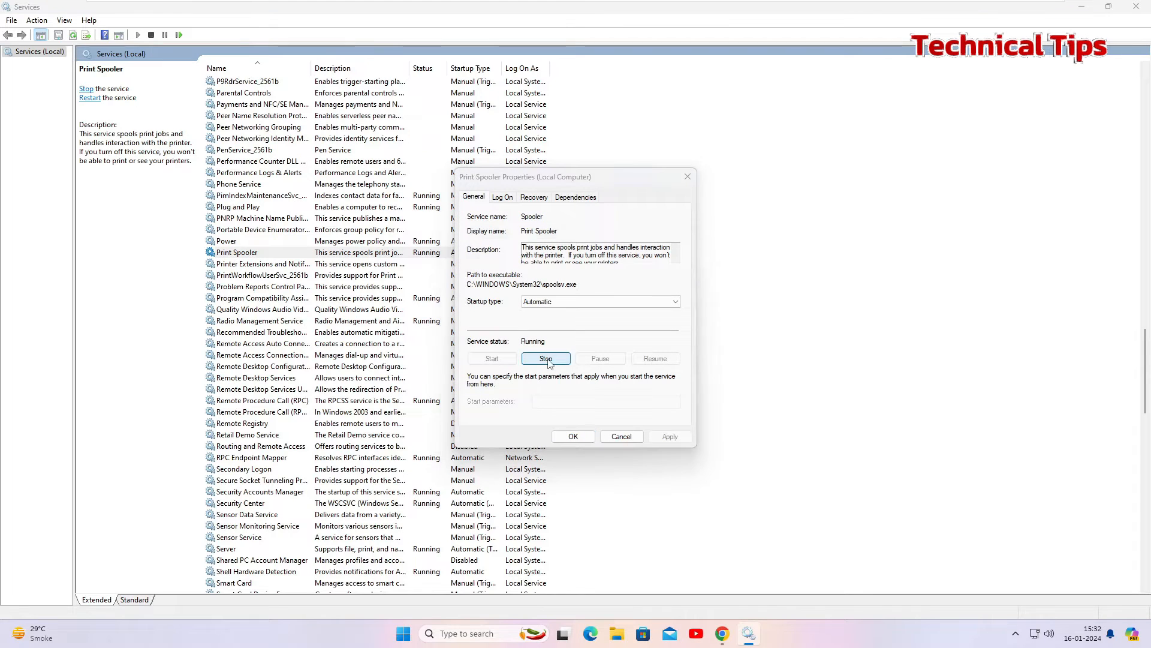
{"action": "left_click", "coordinate": [546, 359]}
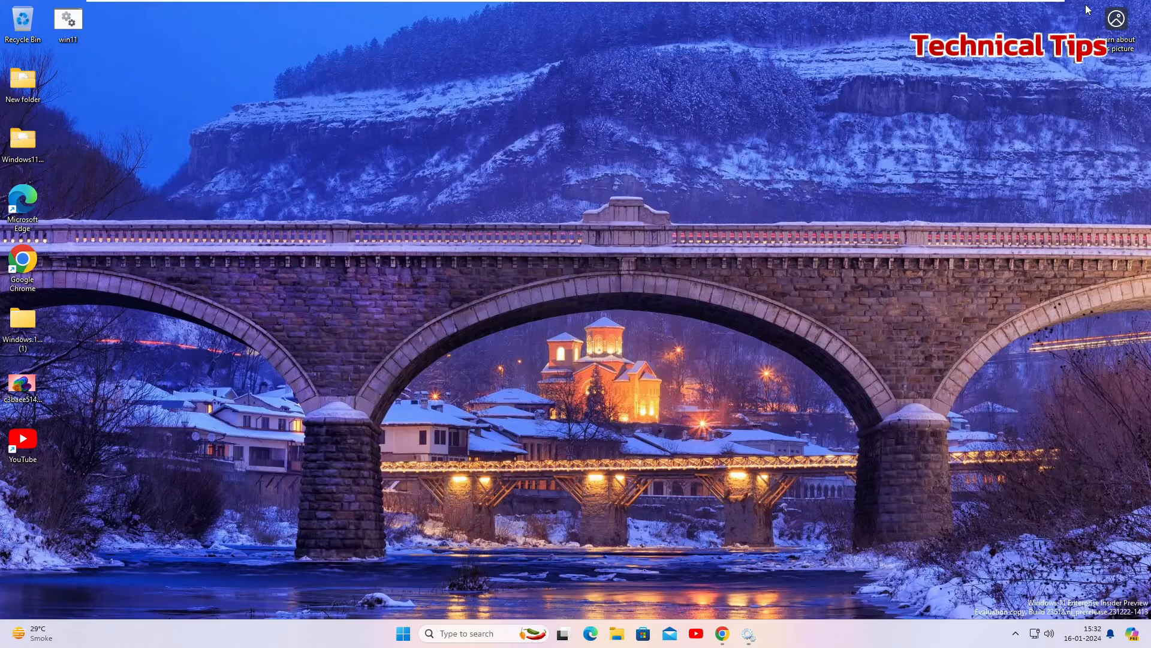
{"action": "mouse_move", "coordinate": [889, 162]}
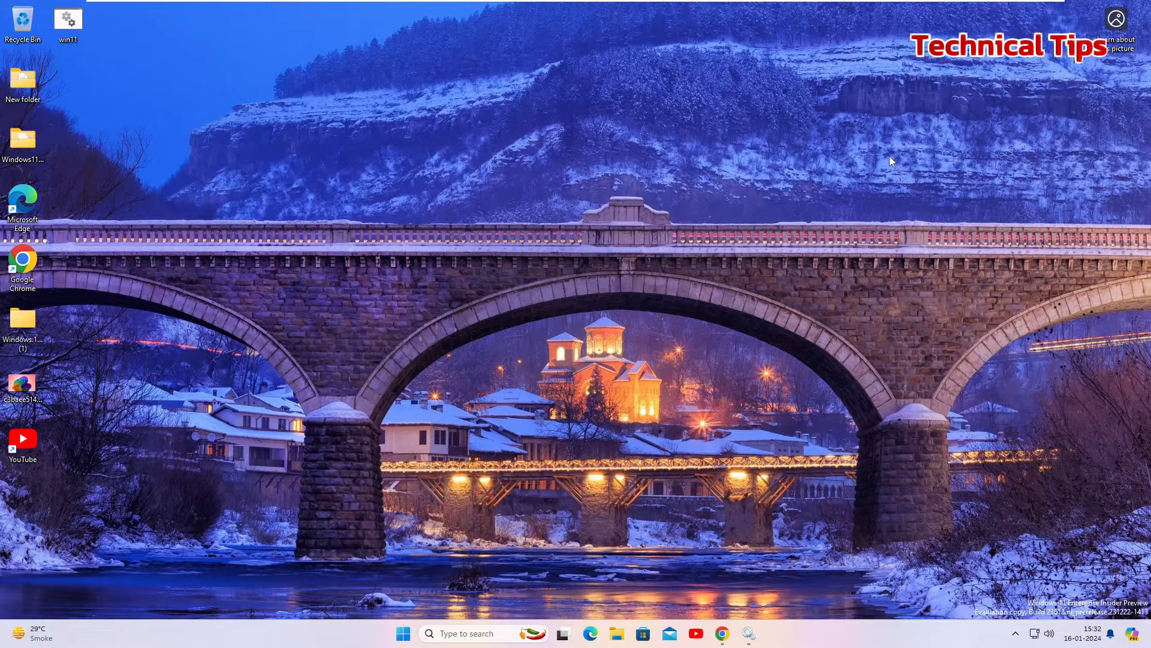
- Run C:\Windows\System32\spool\printers to reach the spool printers folder
{"action": "type", "text": "appwiz.cpl"}
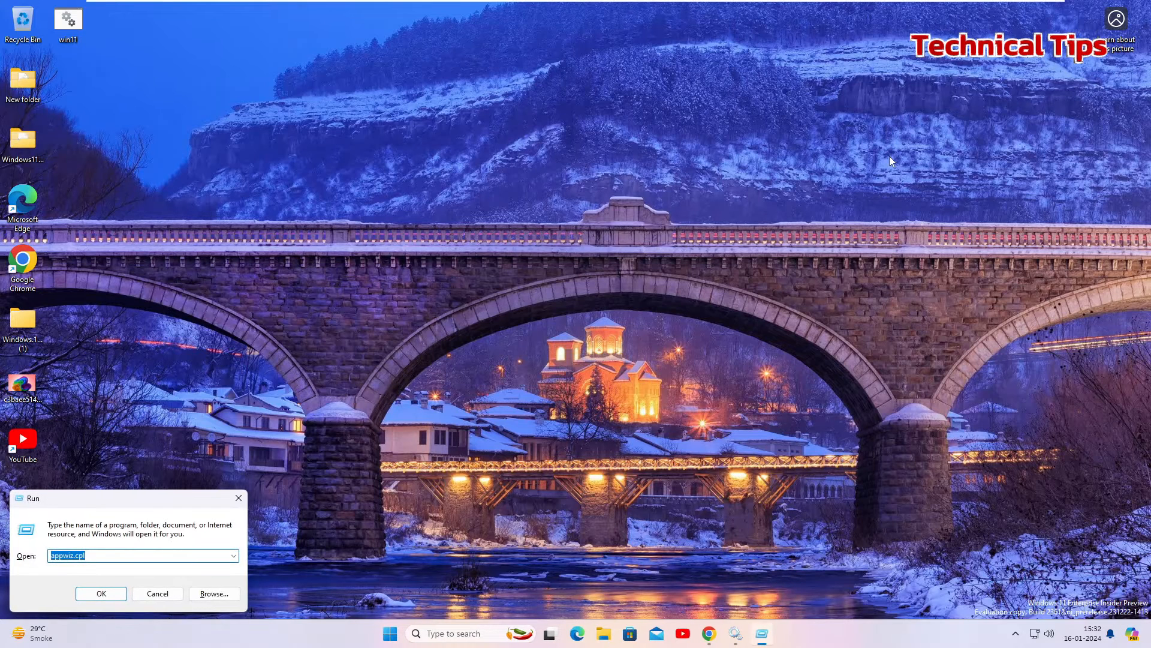
{"action": "left_click", "coordinate": [143, 555]}
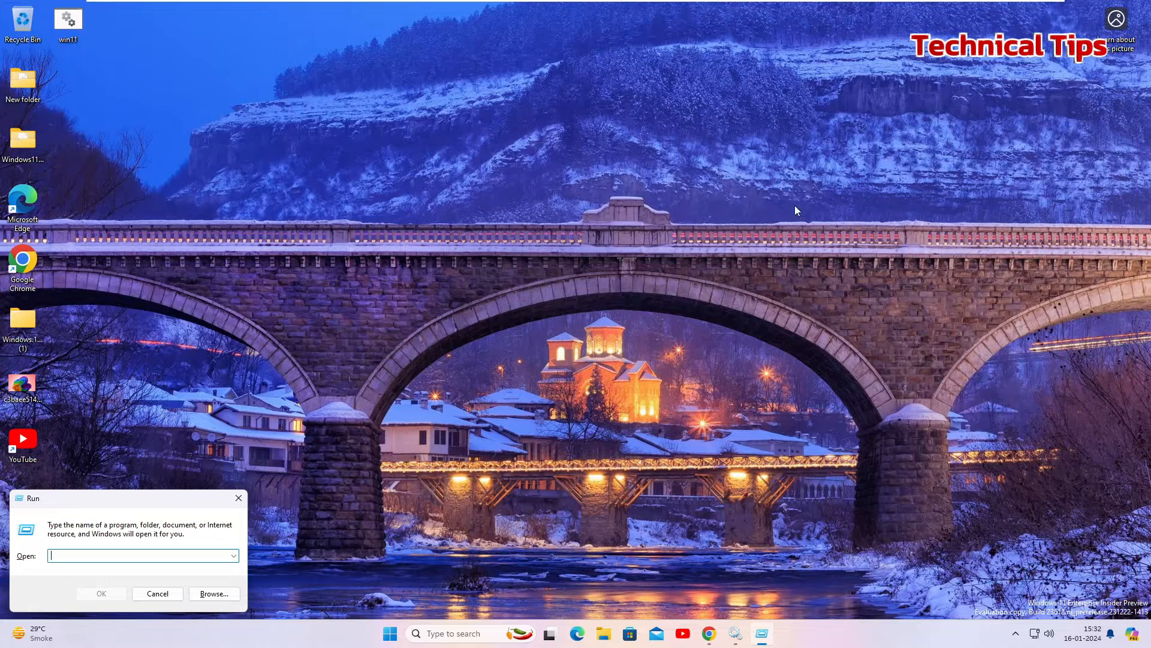
{"action": "mouse_move", "coordinate": [330, 482]}
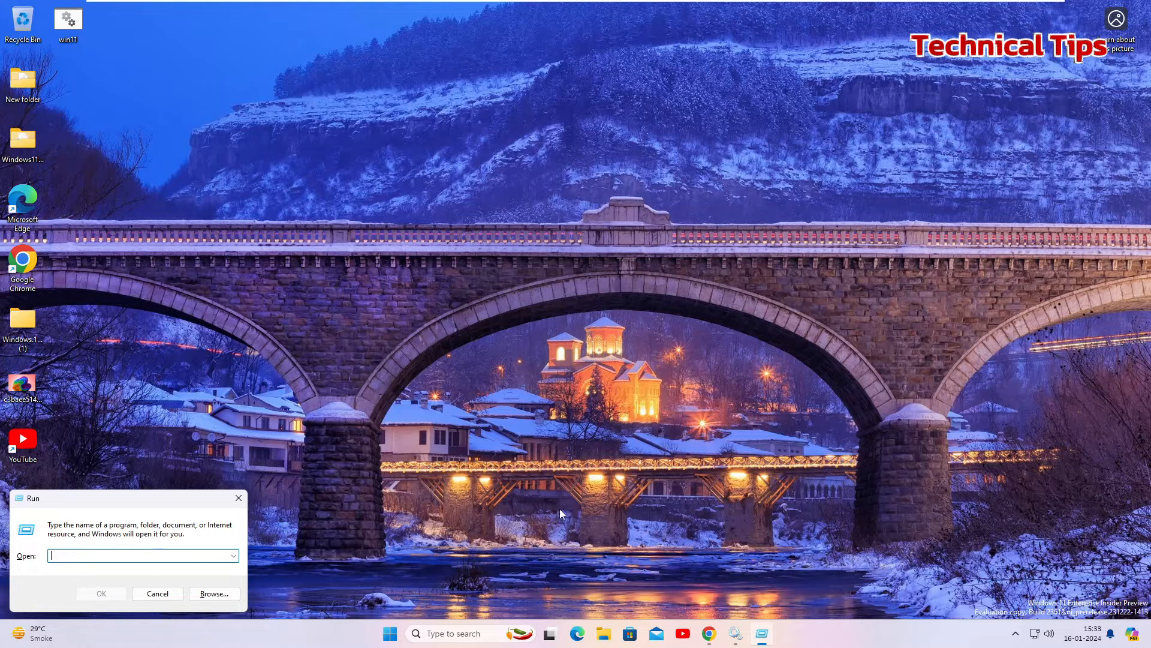
{"action": "type", "text": "C:\\Windows\\System32\\spool\\printers"}
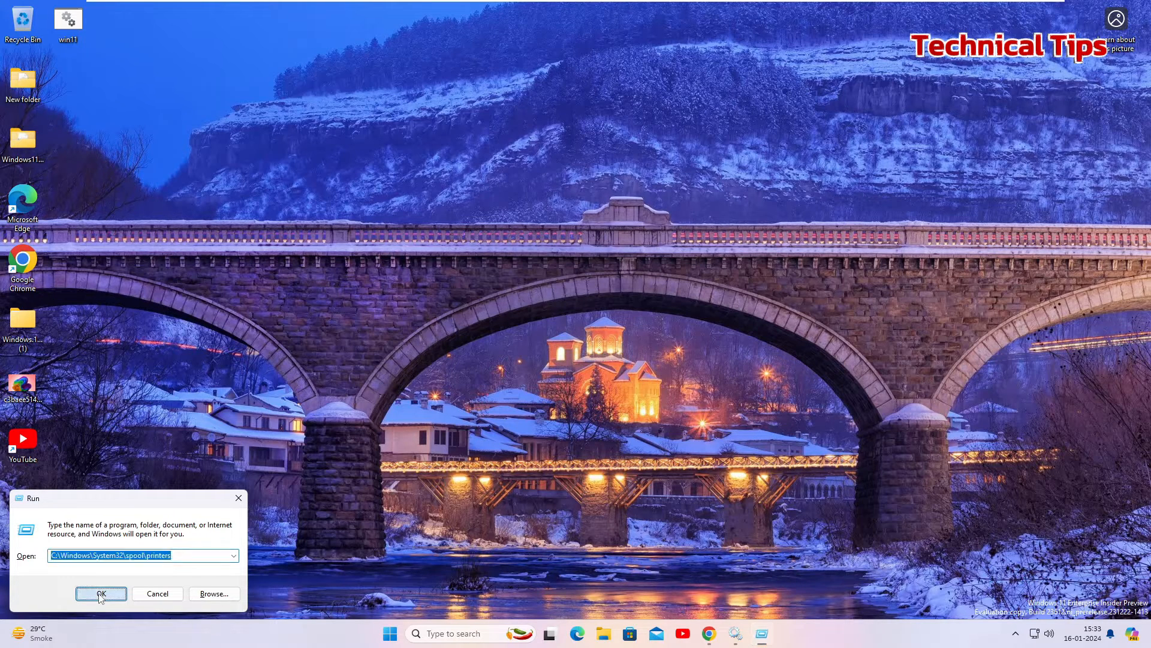
{"action": "left_click", "coordinate": [101, 593]}
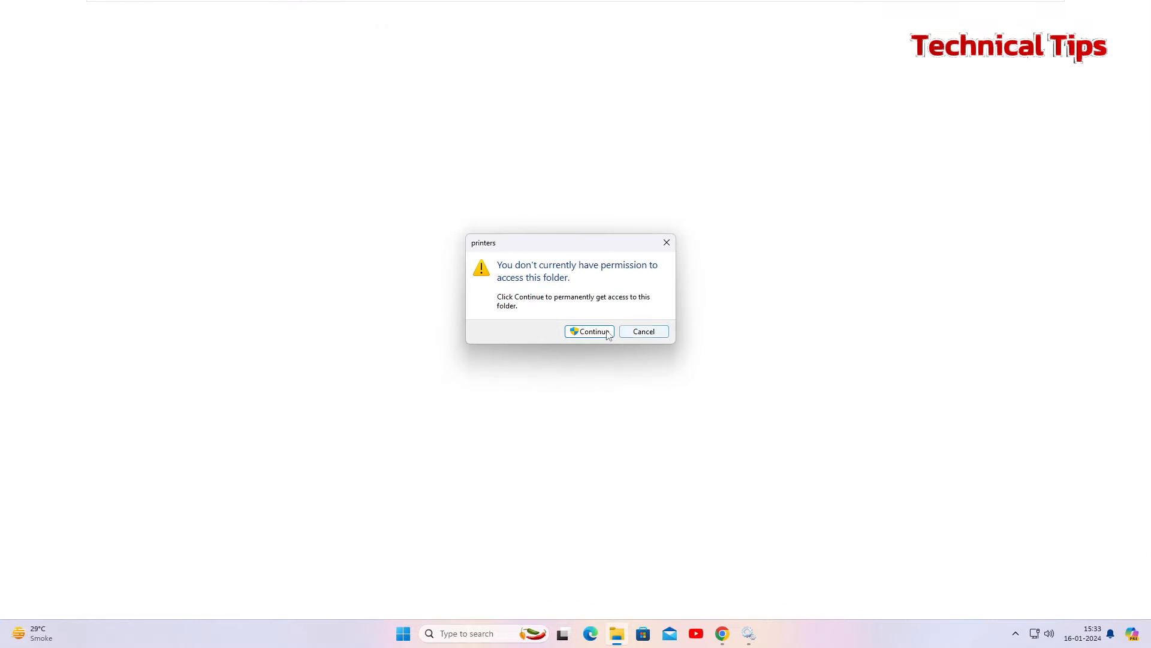
- Grant permanent access to the printers folder and confirm it is empty
{"action": "left_click", "coordinate": [589, 331]}
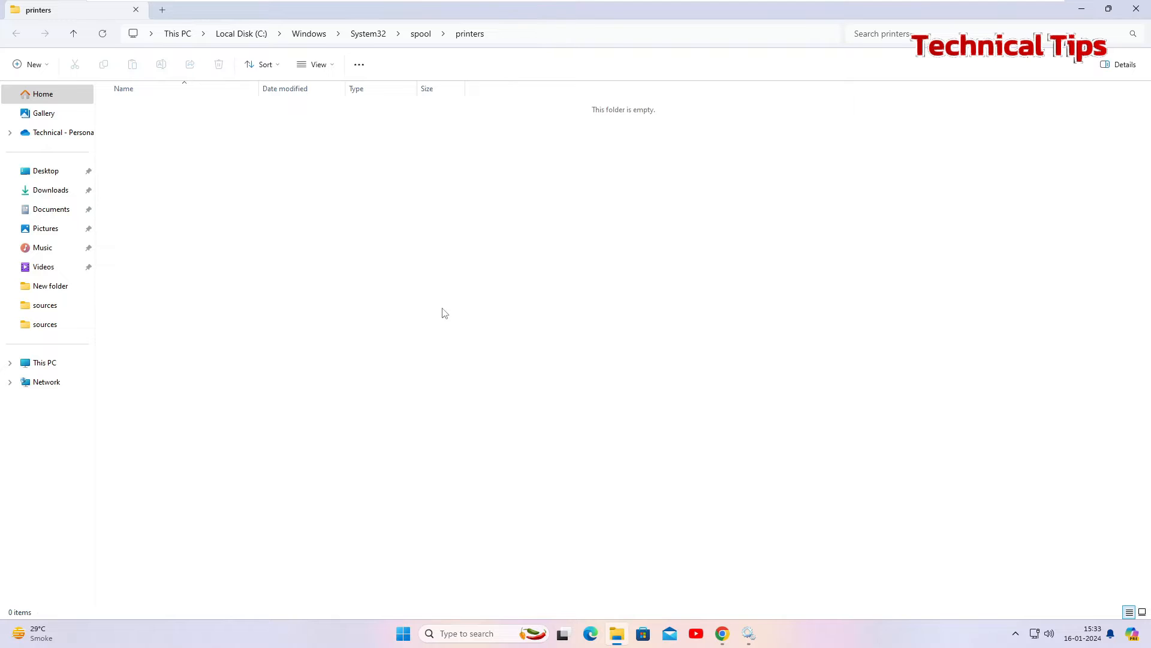
{"action": "mouse_move", "coordinate": [246, 195]}
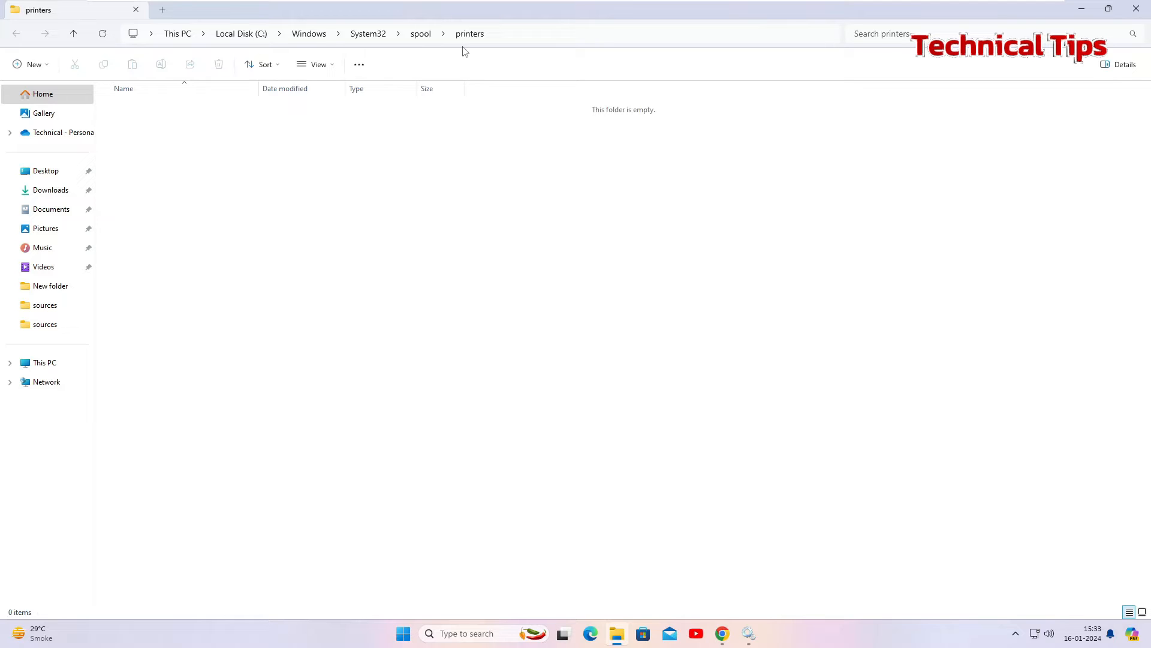
{"action": "mouse_move", "coordinate": [257, 190]}
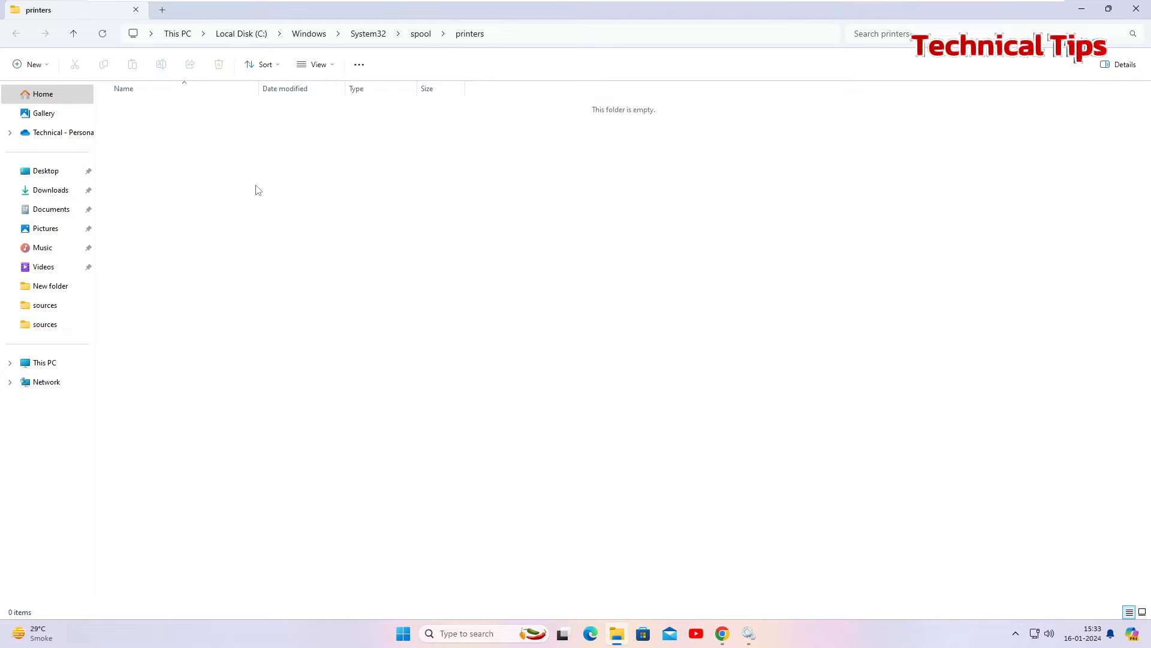
{"action": "mouse_move", "coordinate": [370, 240]}
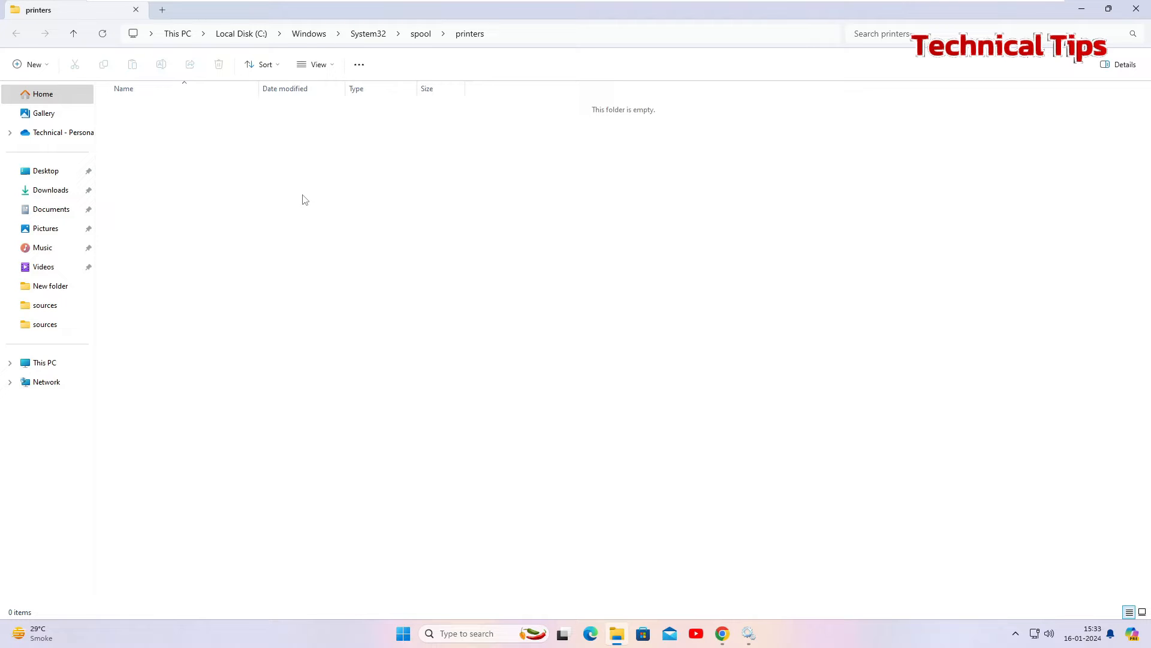
{"action": "mouse_move", "coordinate": [353, 227]}
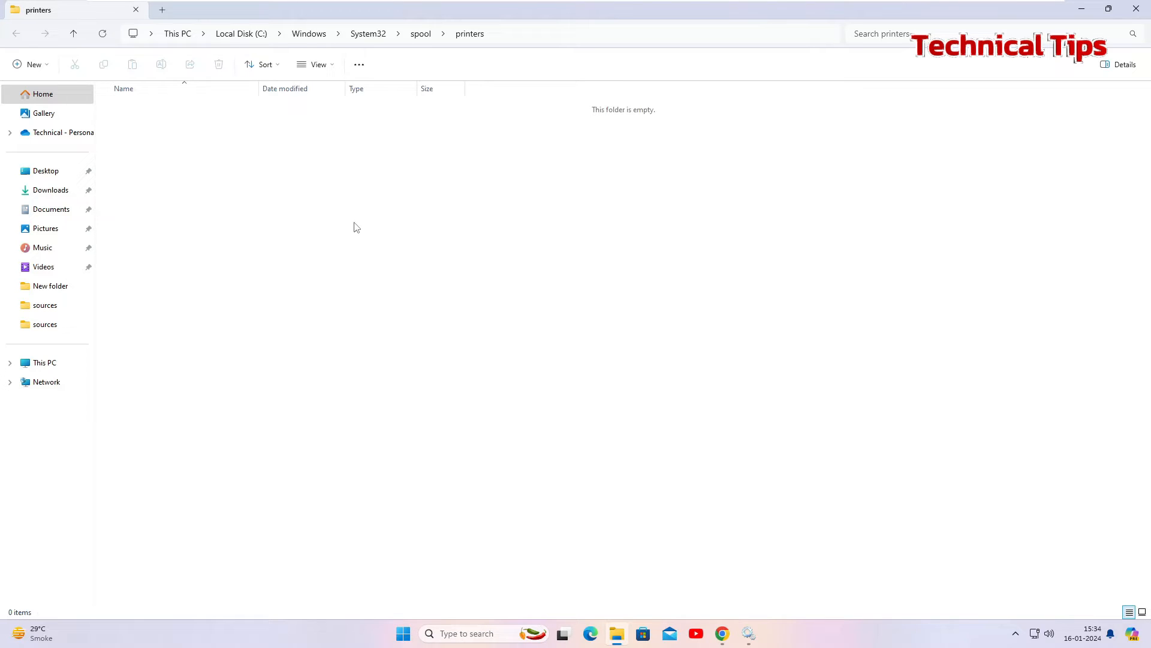
{"action": "mouse_move", "coordinate": [335, 179]}
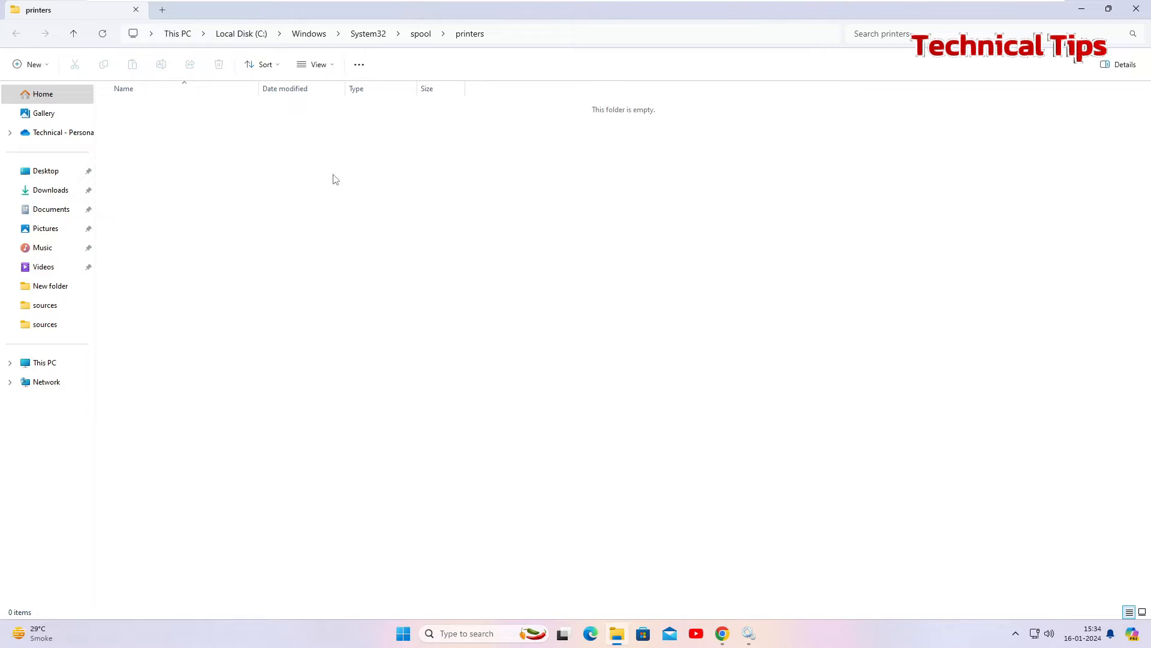
{"action": "mouse_move", "coordinate": [343, 252]}
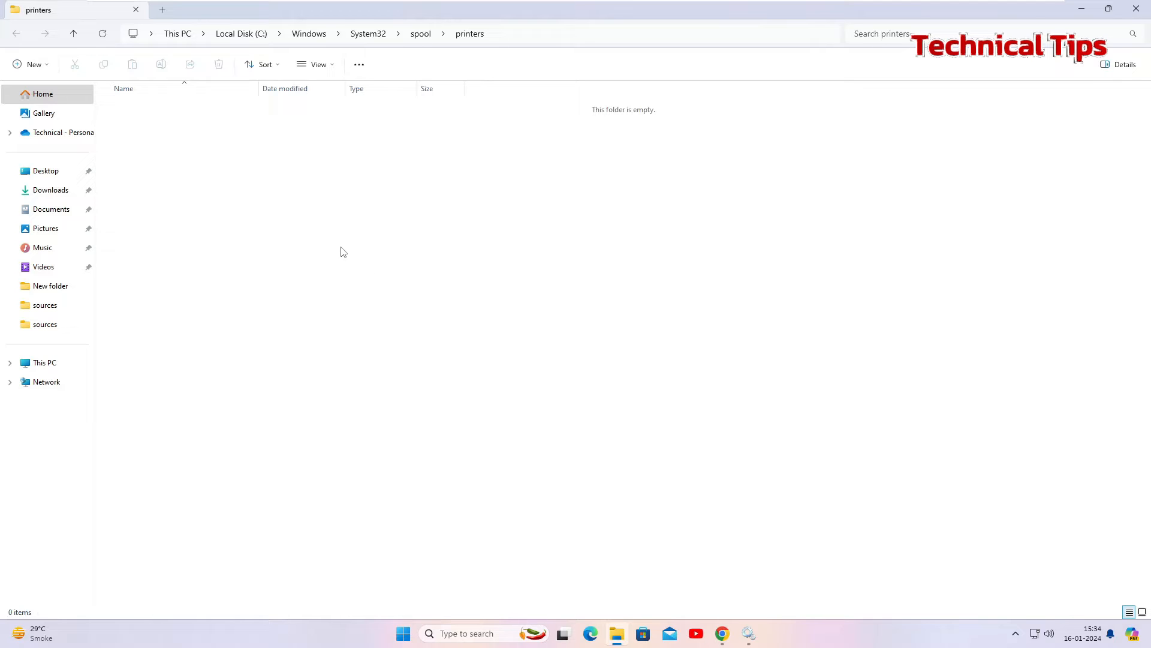
{"action": "mouse_move", "coordinate": [389, 246]}
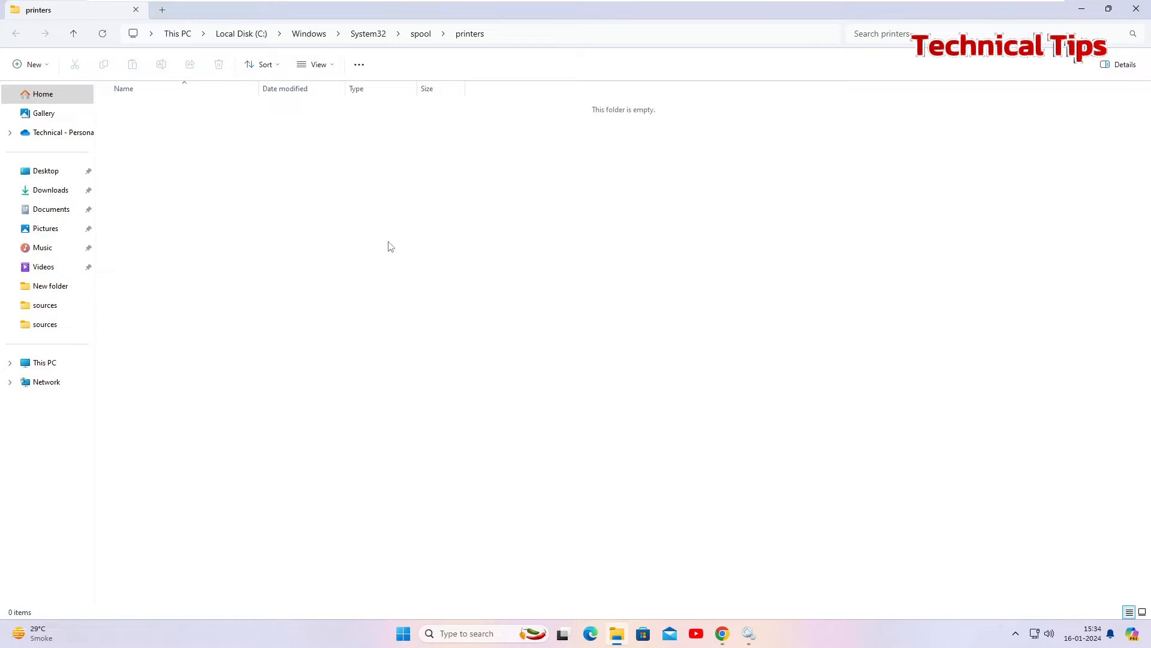
{"action": "mouse_move", "coordinate": [440, 286]}
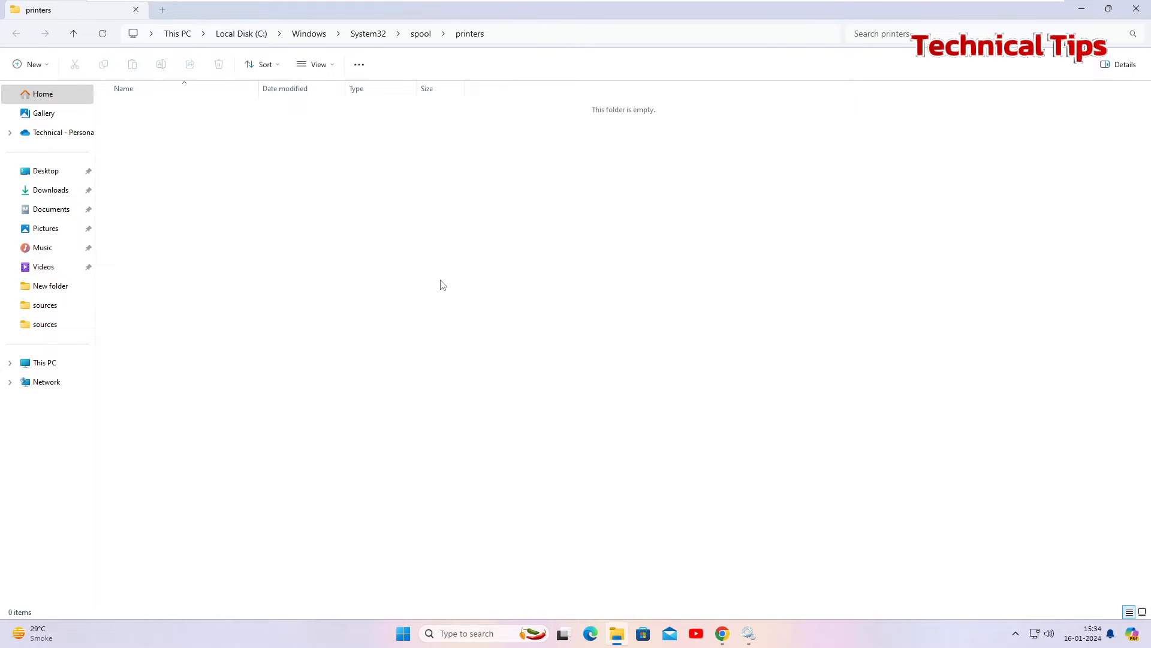
{"action": "mouse_move", "coordinate": [501, 80]}
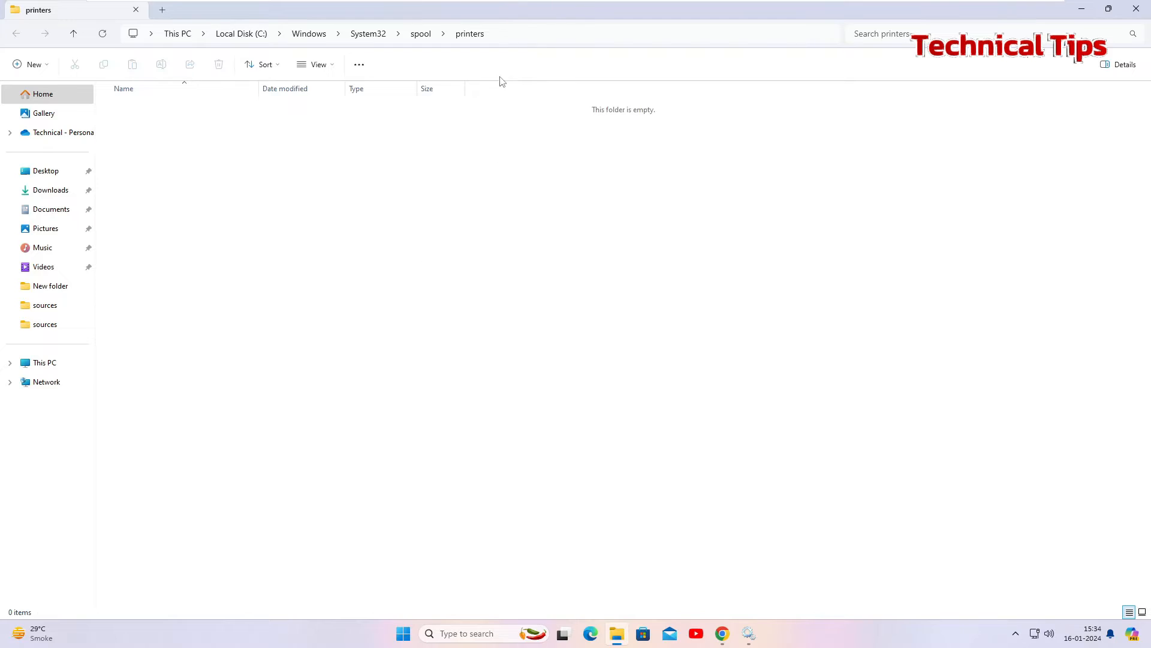
{"action": "mouse_move", "coordinate": [484, 277]}
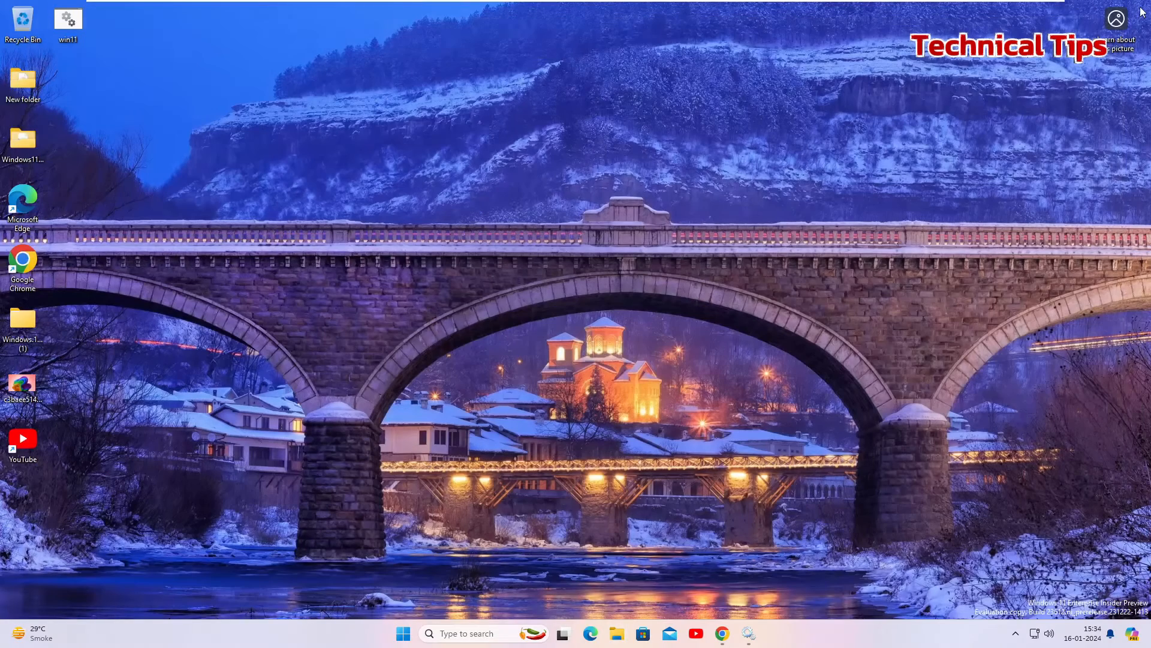
{"action": "mouse_move", "coordinate": [698, 497]}
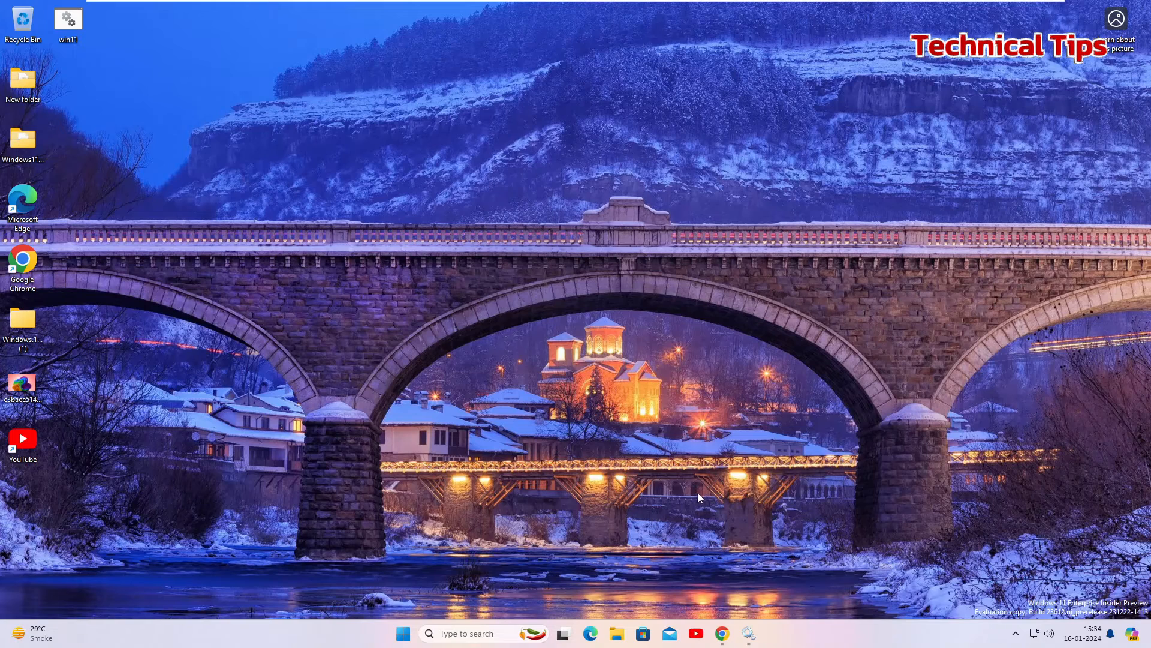
- Start the Print Spooler service again and confirm with OK
{"action": "left_click", "coordinate": [749, 634]}
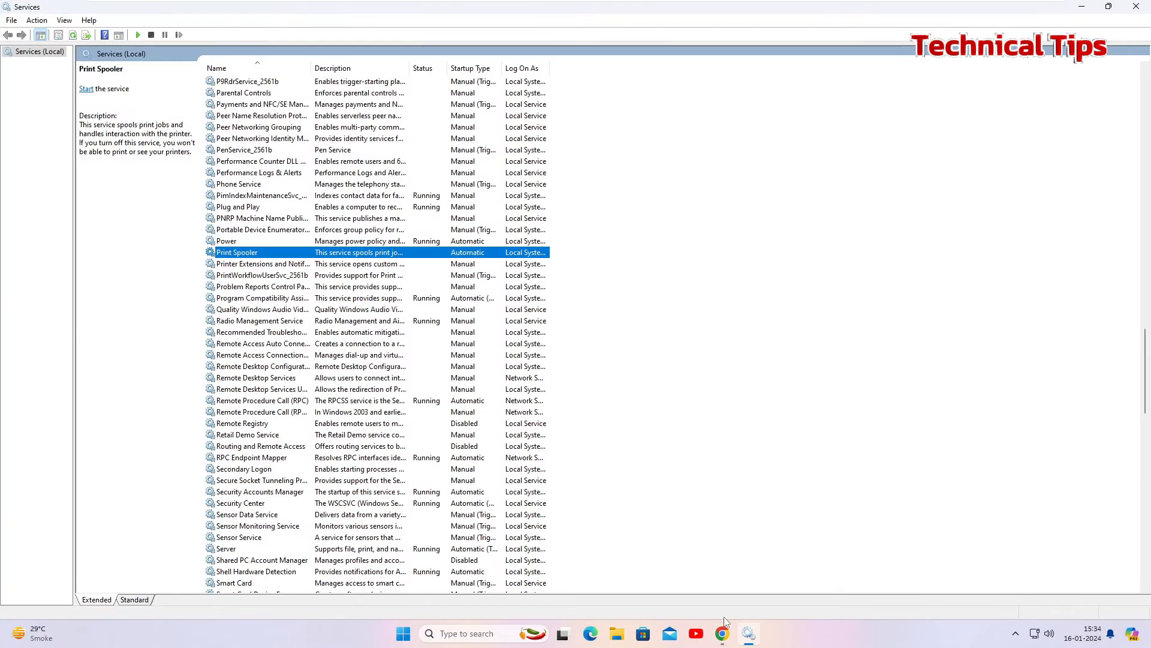
{"action": "double_click", "coordinate": [237, 252]}
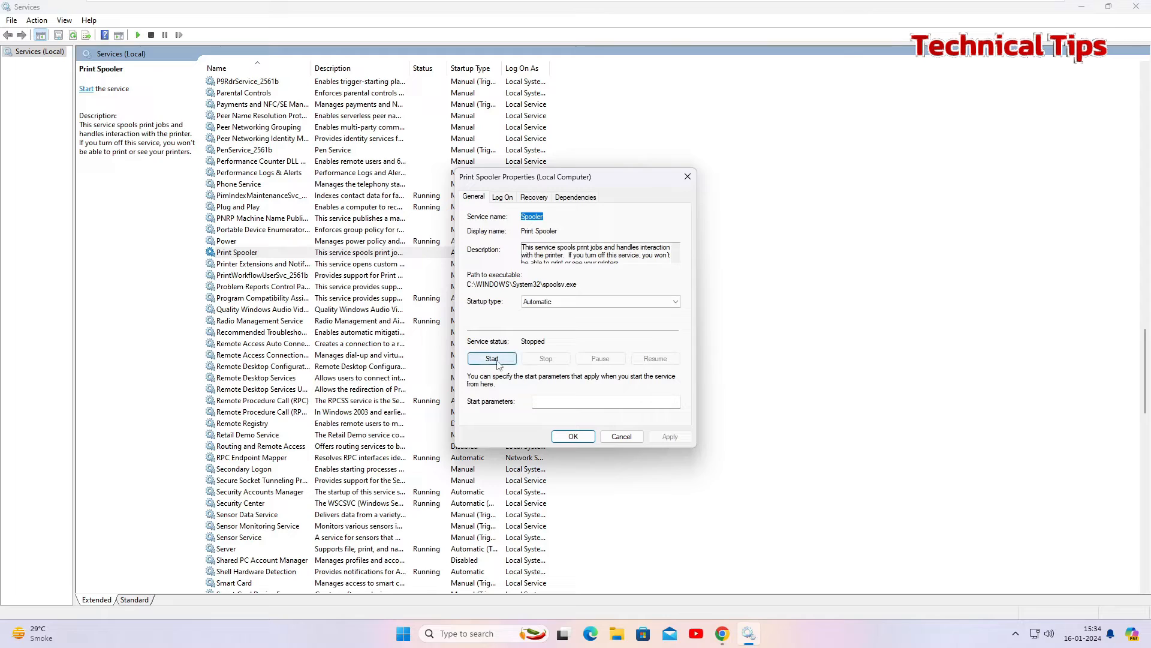
{"action": "left_click", "coordinate": [491, 359]}
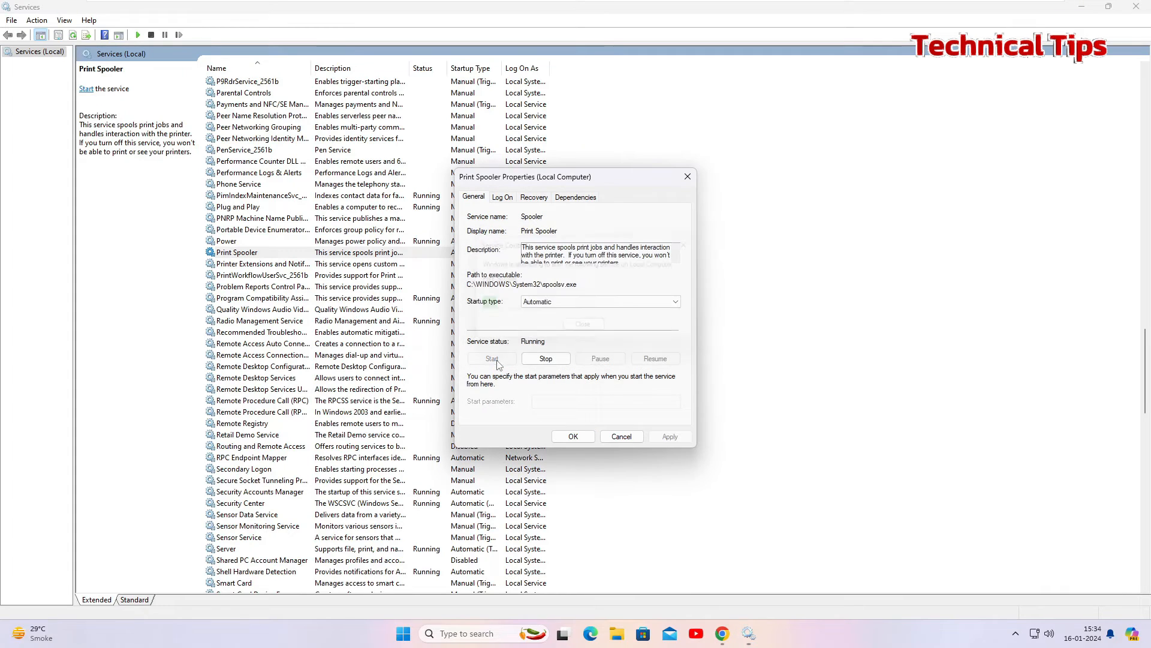
{"action": "left_click", "coordinate": [572, 437]}
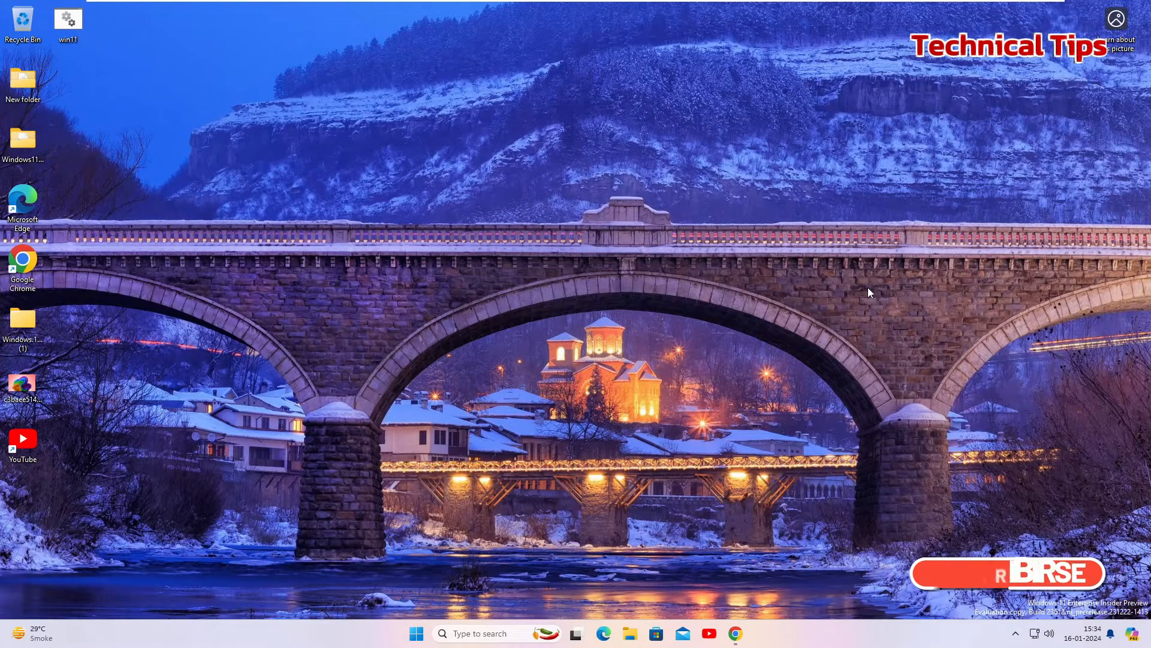
{"action": "mouse_move", "coordinate": [554, 375]}
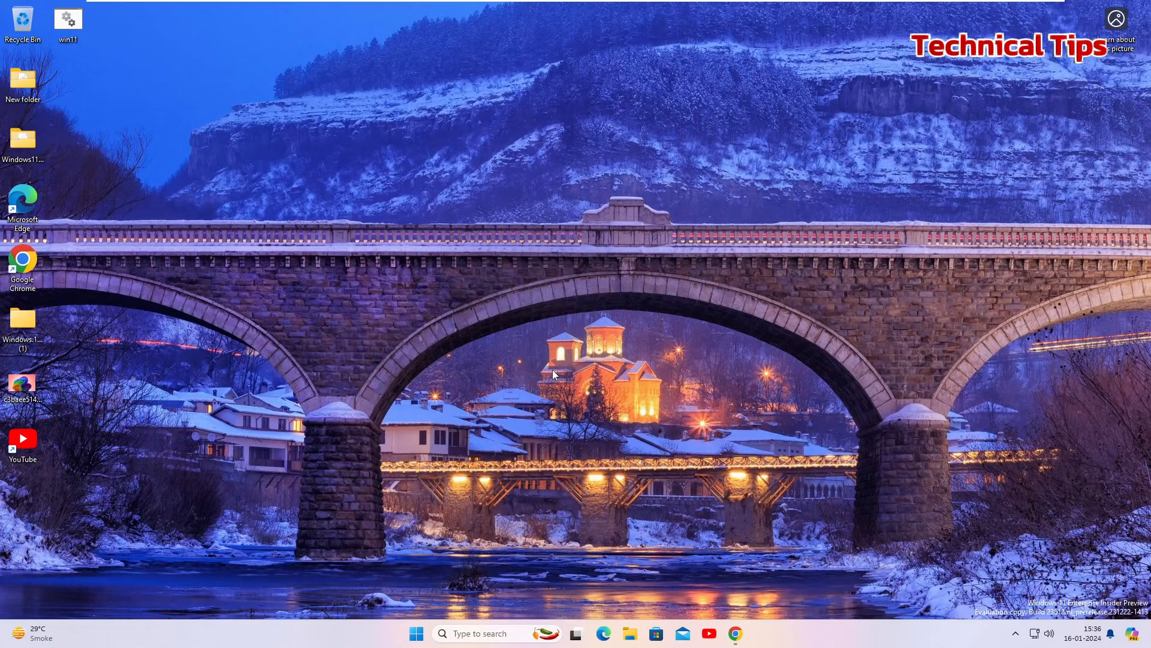
{"action": "mouse_move", "coordinate": [565, 442]}
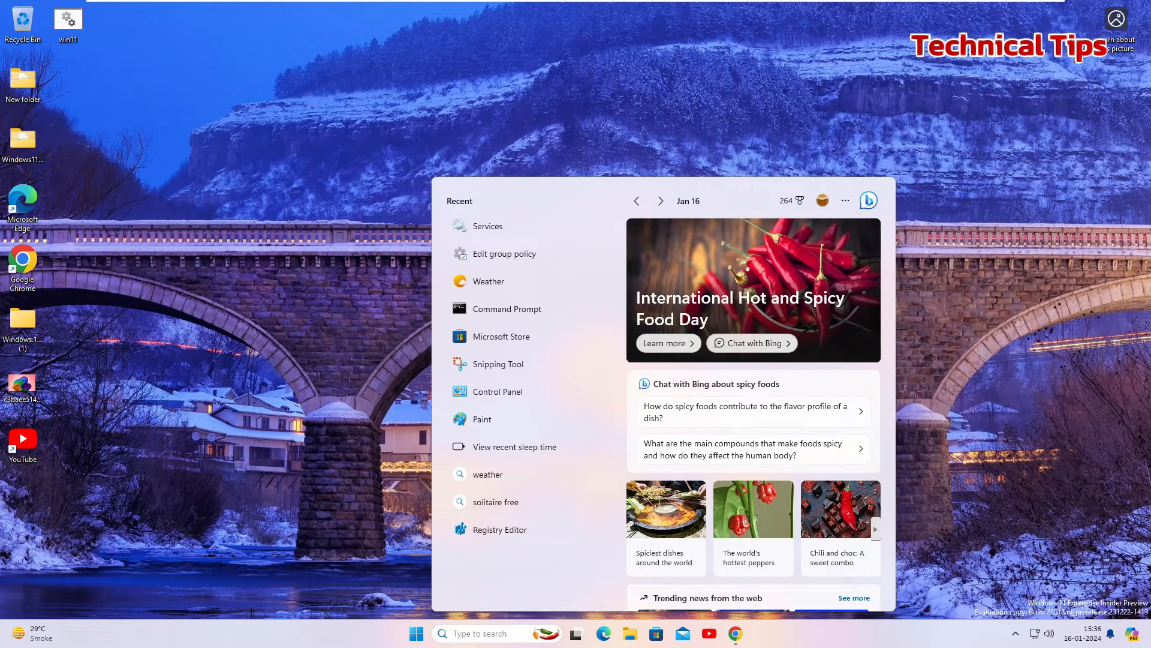
- Launch cmd as administrator and approve the UAC prompt
{"action": "type", "text": "cmd"}
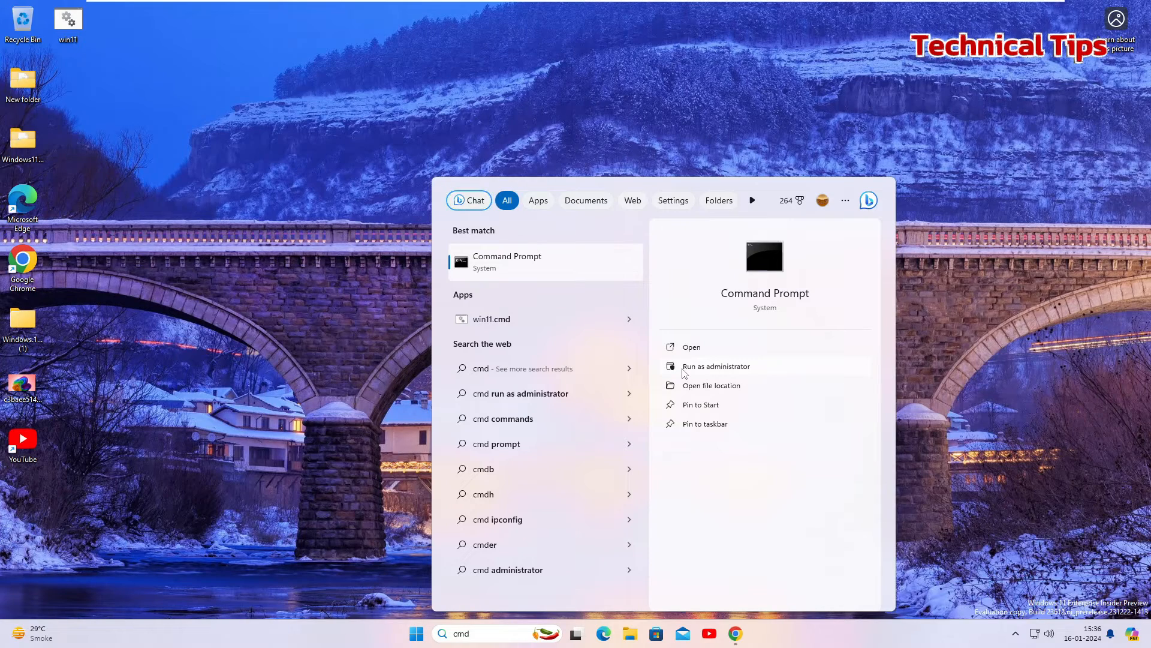
{"action": "left_click", "coordinate": [715, 366]}
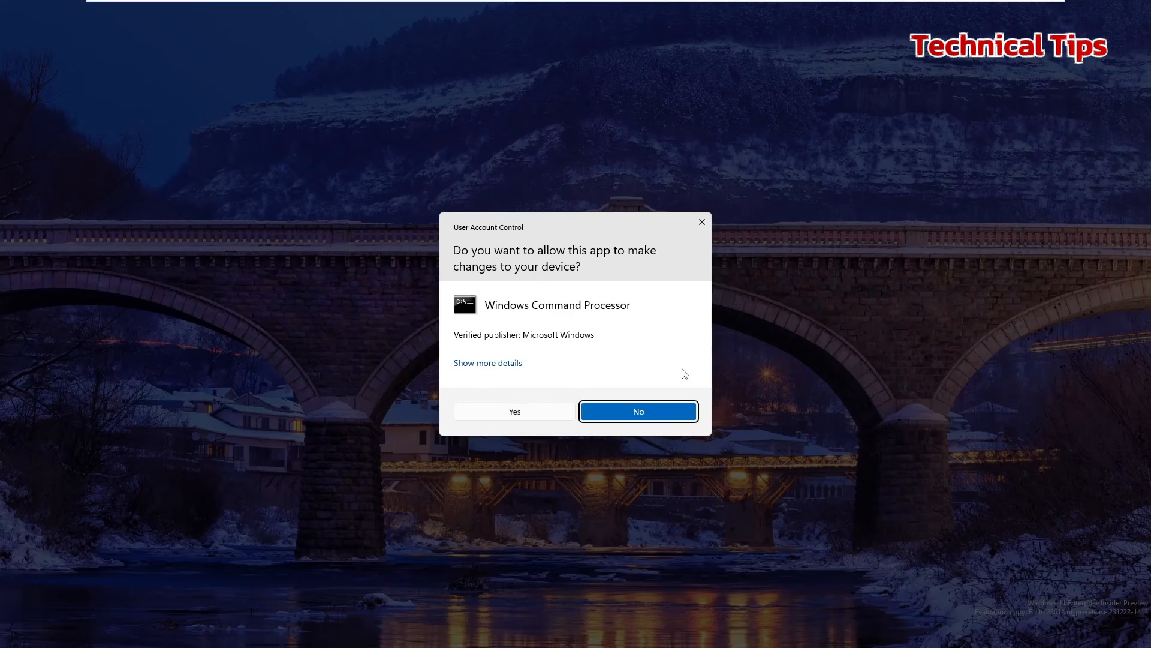
{"action": "left_click", "coordinate": [514, 411]}
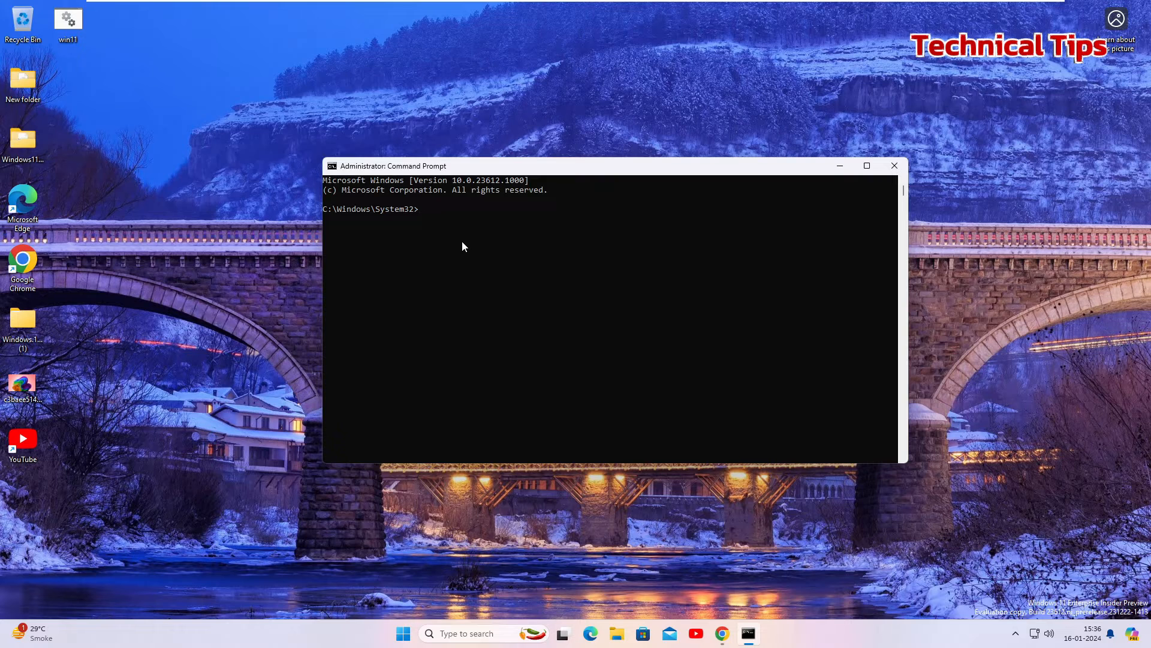
- Run net stop spooler and del /Q /F /S on %systemroot%\System32\Spool\Printers\*.*
{"action": "type", "text": "net stop spooler"}
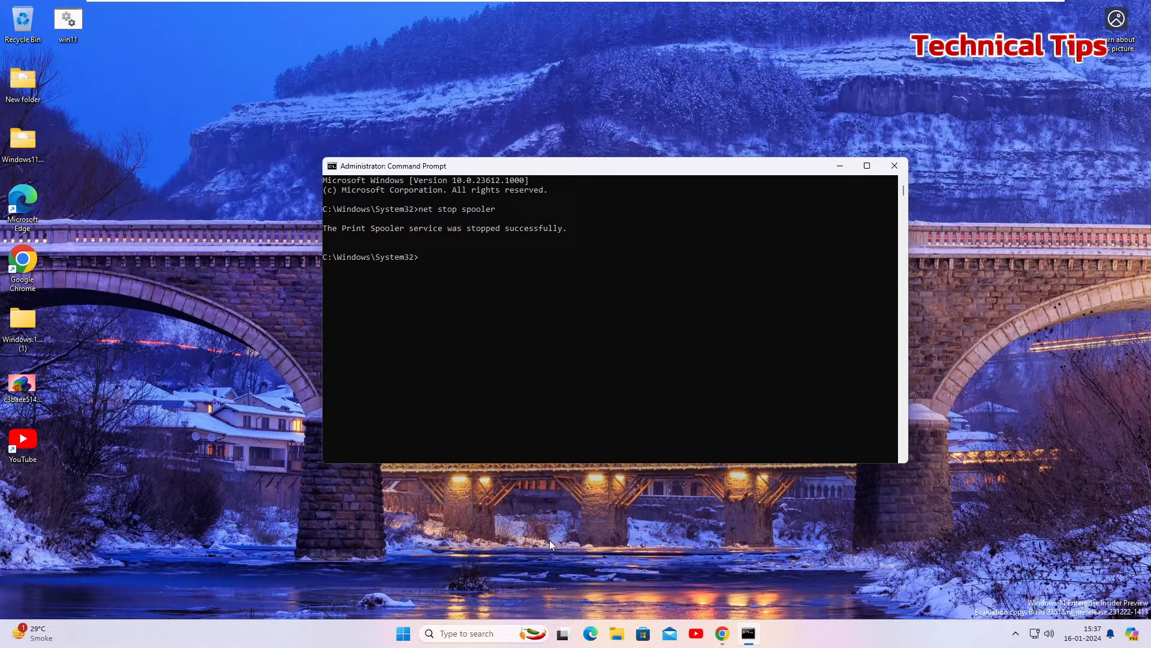
{"action": "mouse_move", "coordinate": [508, 358]}
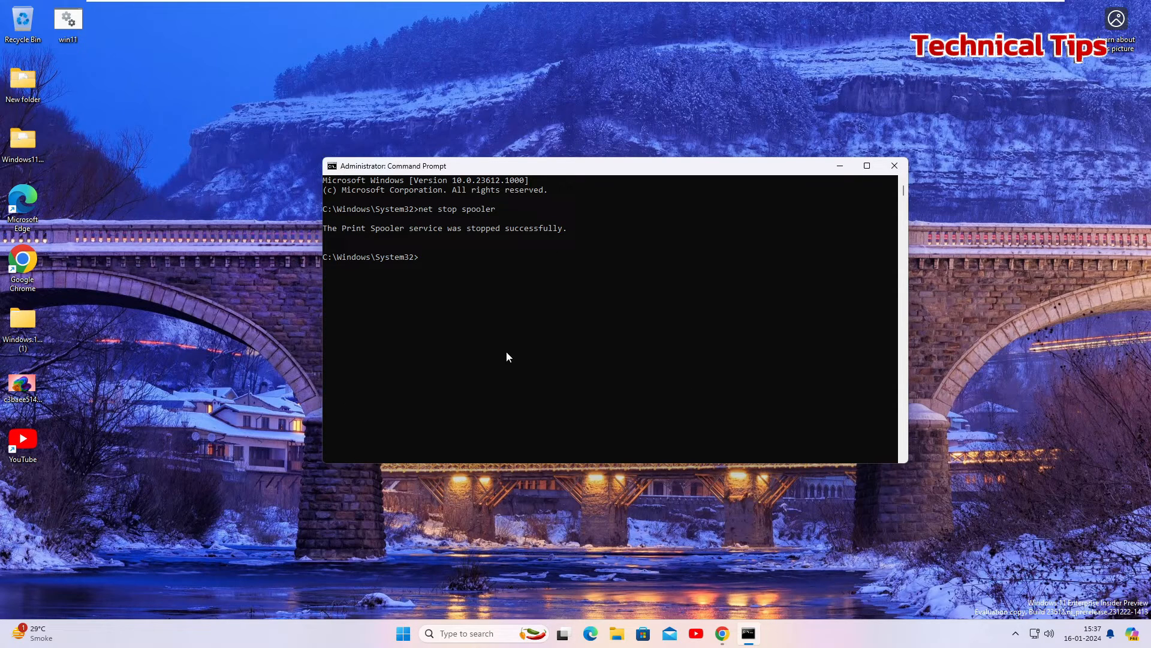
{"action": "mouse_move", "coordinate": [455, 294]}
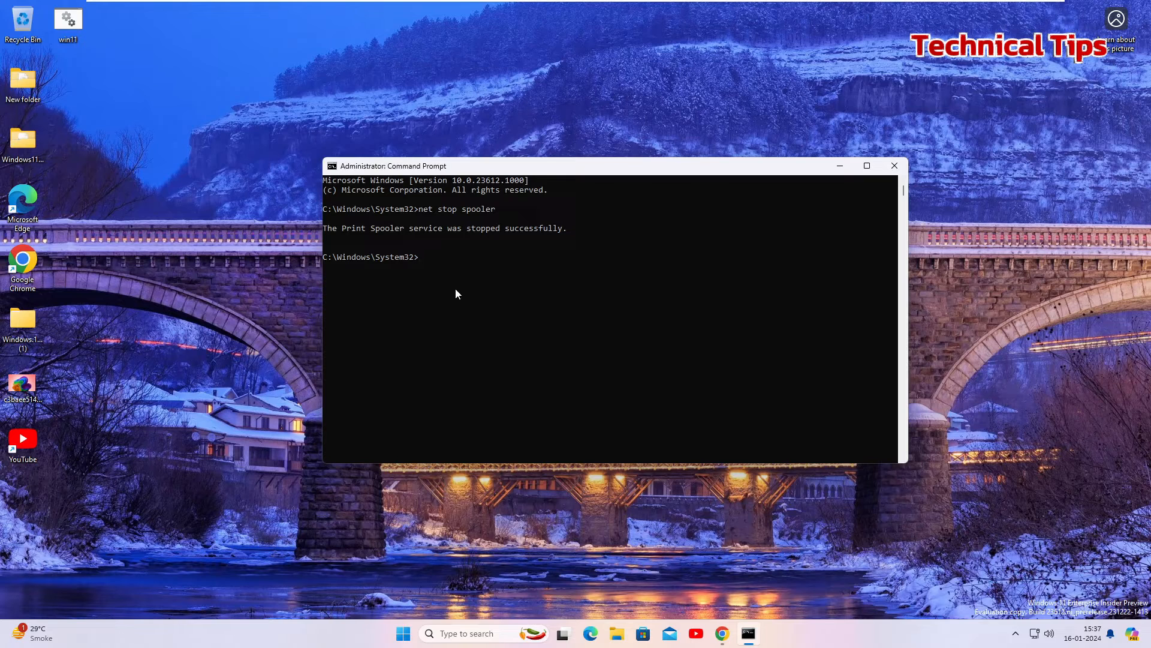
{"action": "type", "text": "del /Q /F /S \"%systemroot%\\System32\\Spool\\Printers\\*.*\""}
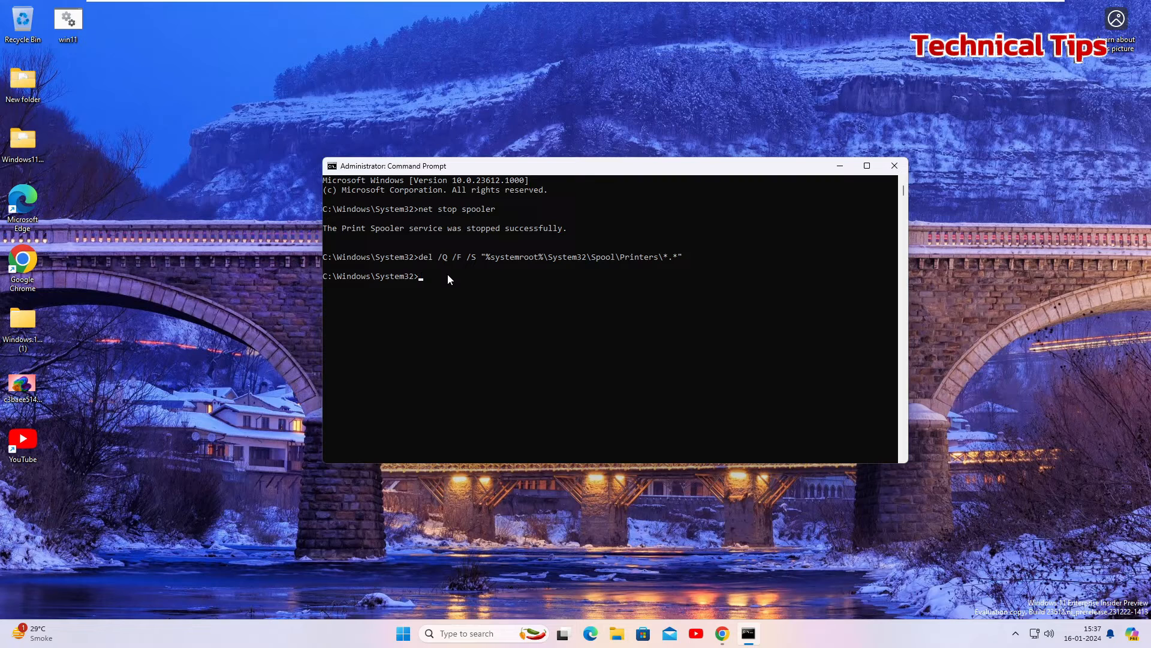
{"action": "mouse_move", "coordinate": [478, 329]}
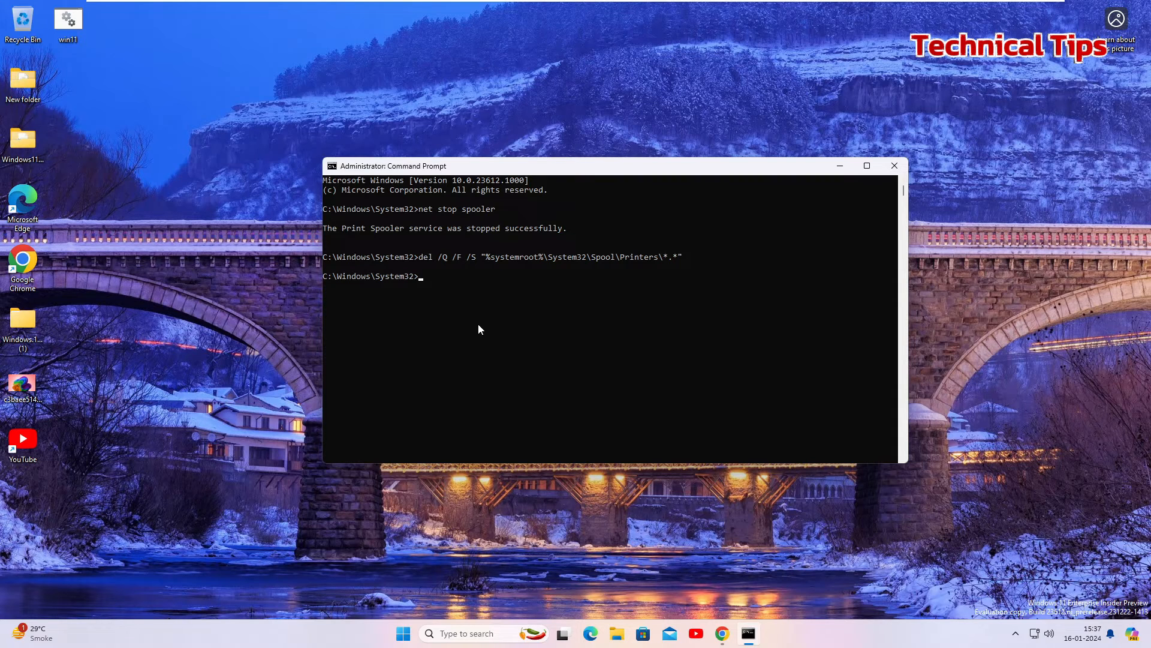
{"action": "mouse_move", "coordinate": [476, 325]}
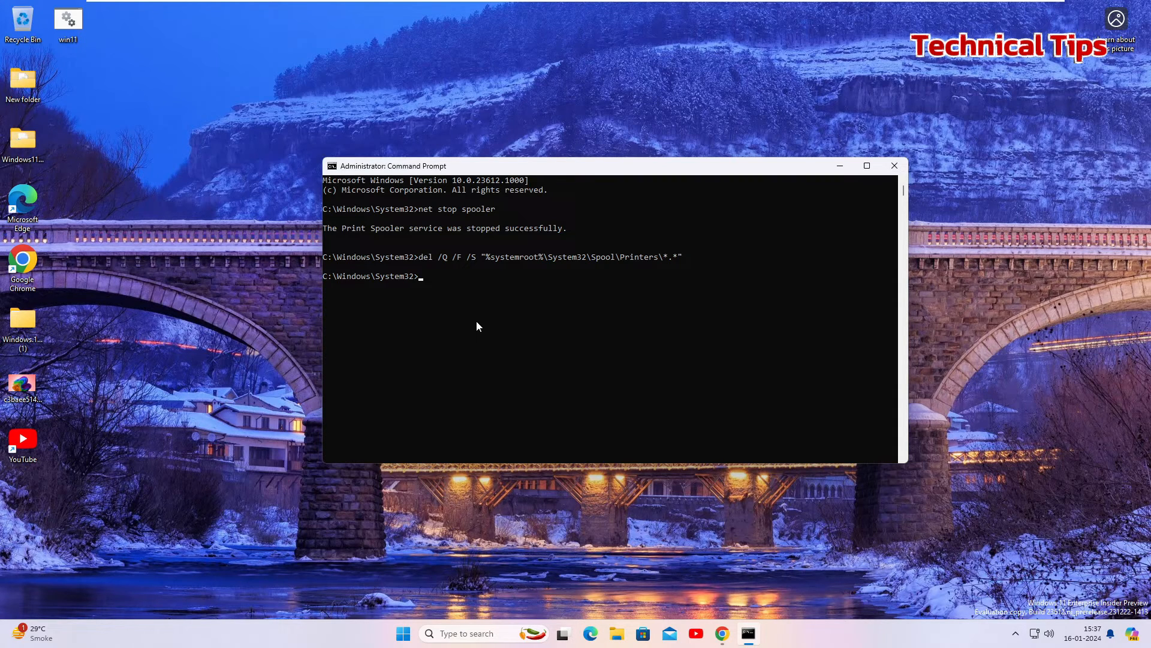
{"action": "mouse_move", "coordinate": [470, 306]}
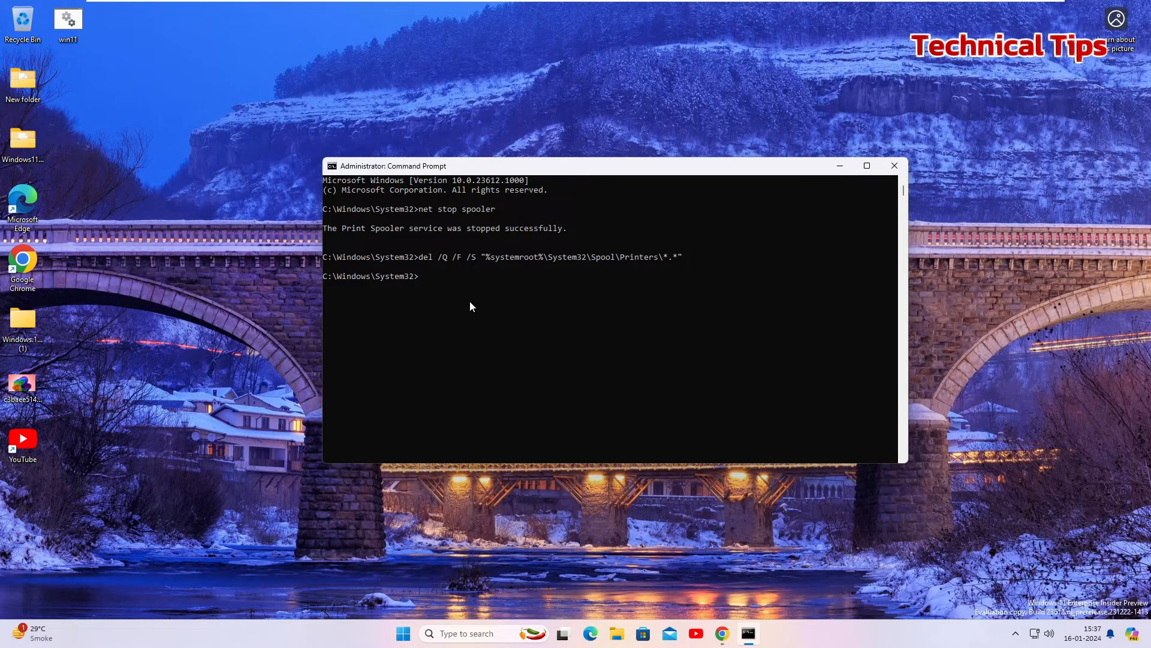
- Run net start spooler and close the Command Prompt window
{"action": "type", "text": "net start spooler"}
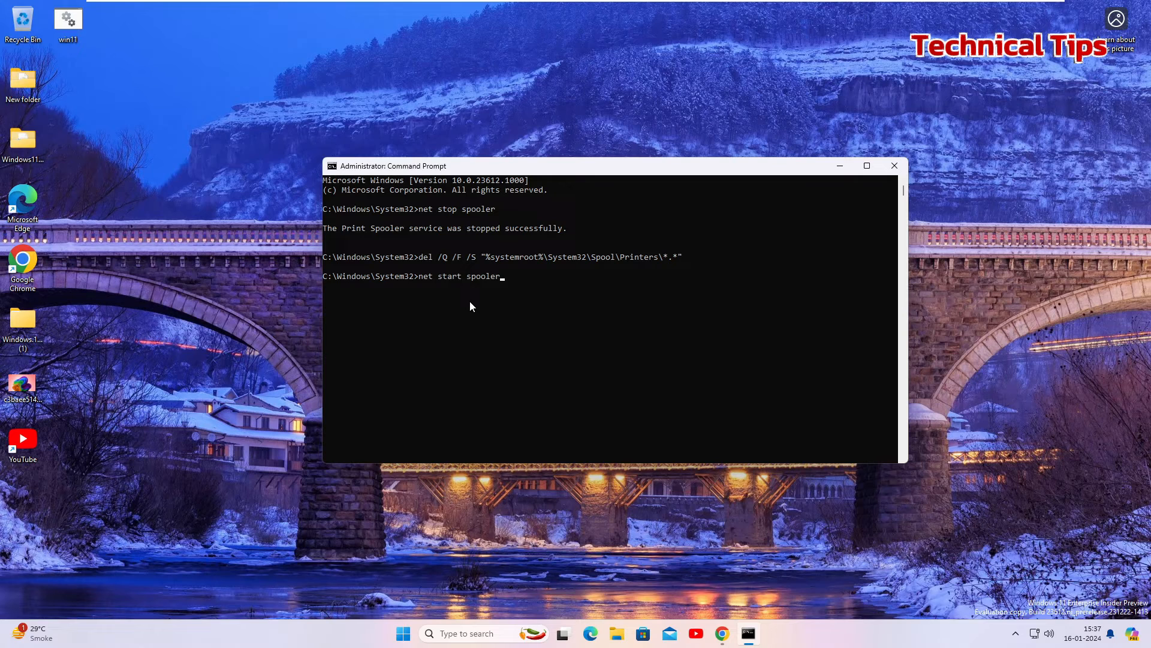
{"action": "key", "text": "enter"}
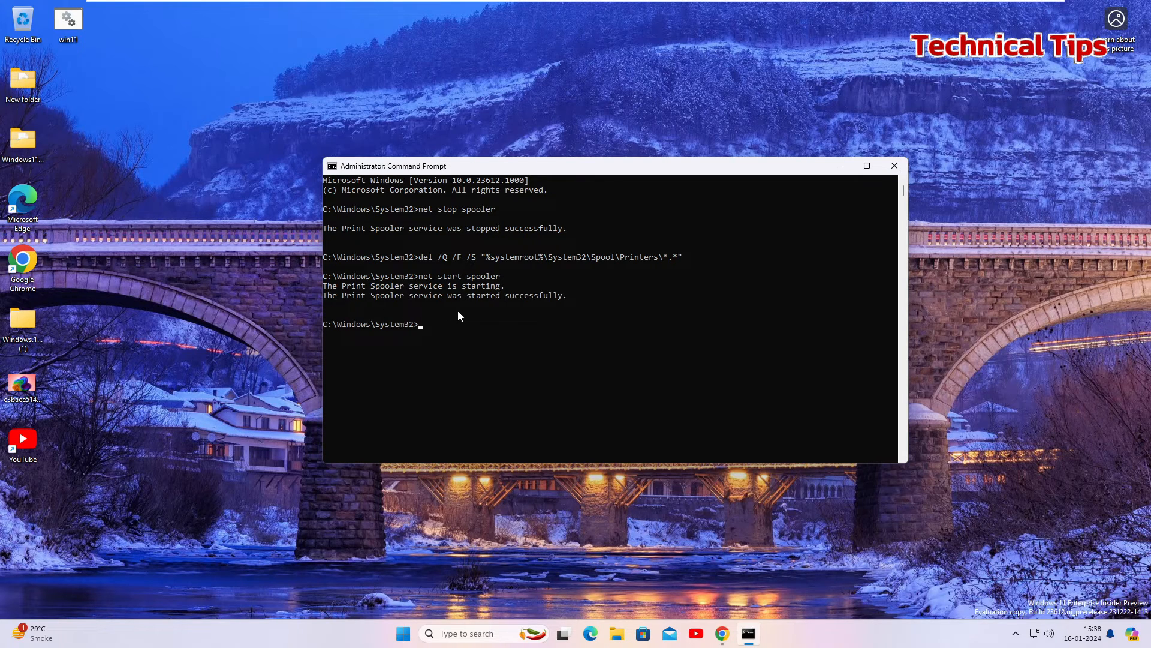
{"action": "mouse_move", "coordinate": [682, 299]}
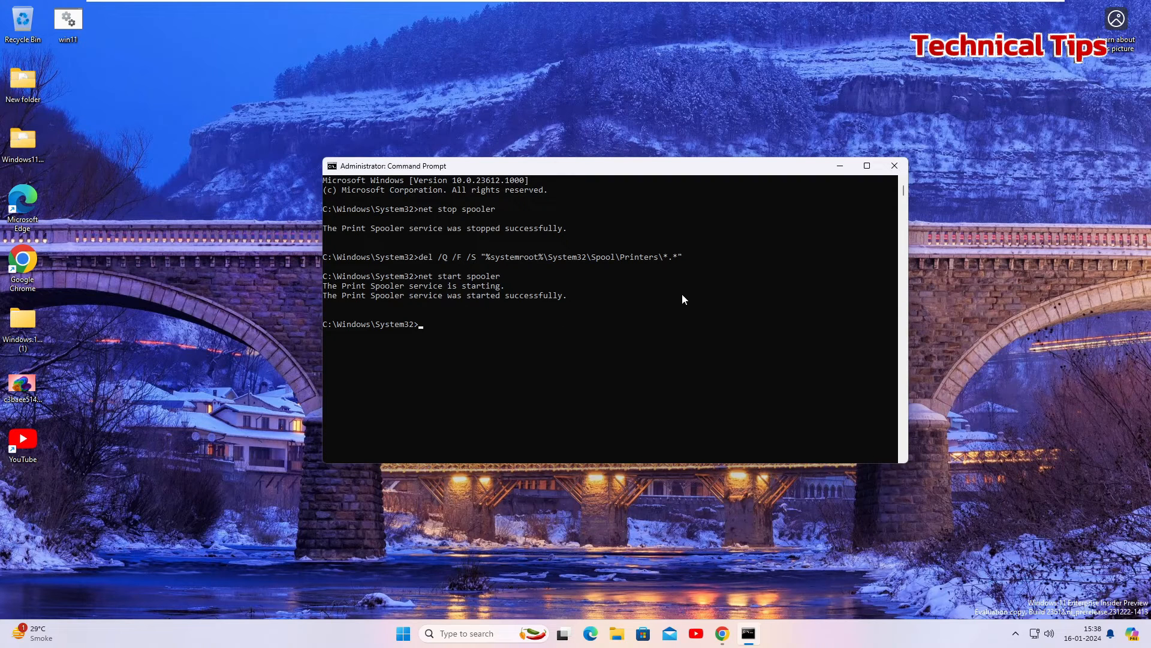
{"action": "mouse_move", "coordinate": [895, 166]}
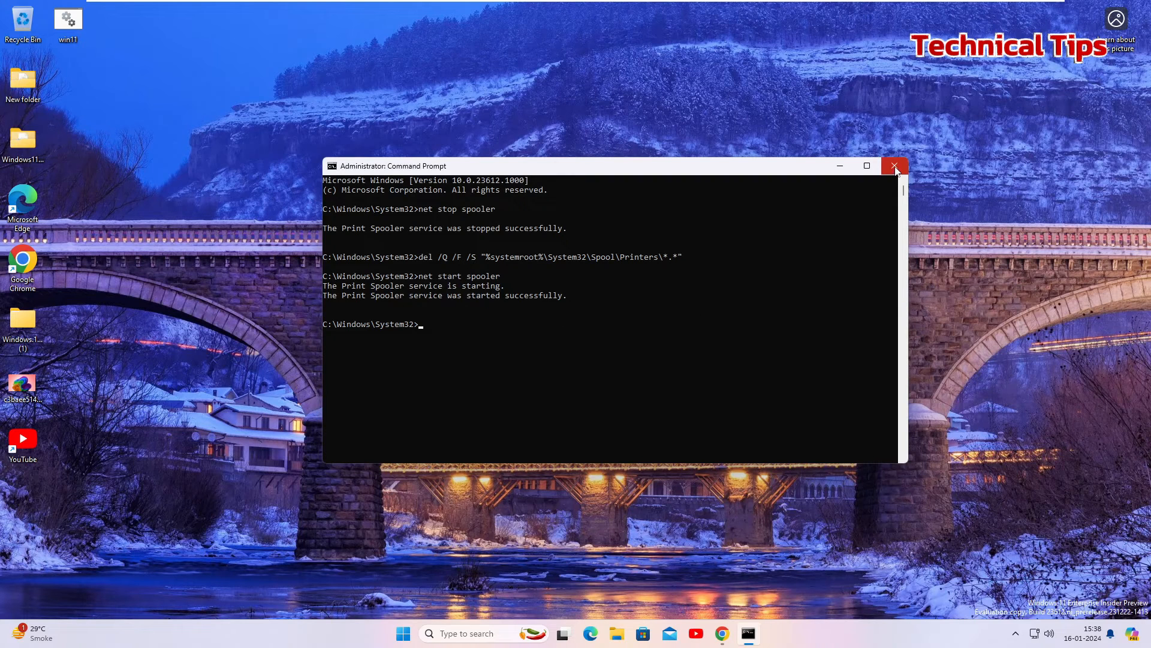
{"action": "left_click", "coordinate": [894, 166]}
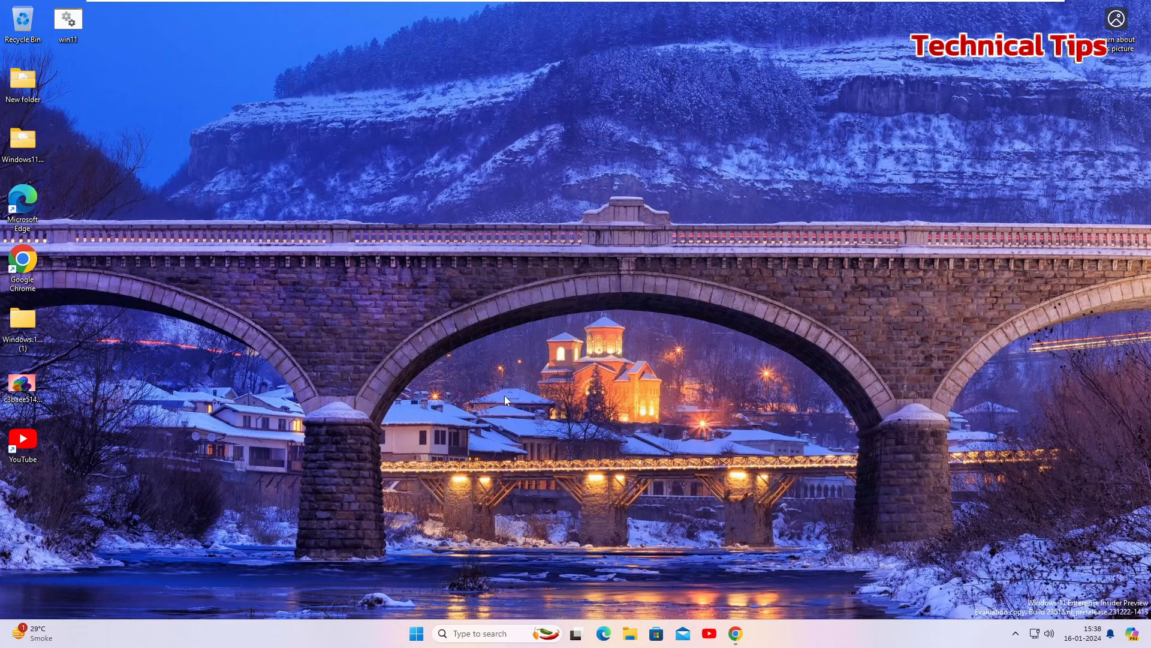
{"action": "mouse_move", "coordinate": [609, 336]}
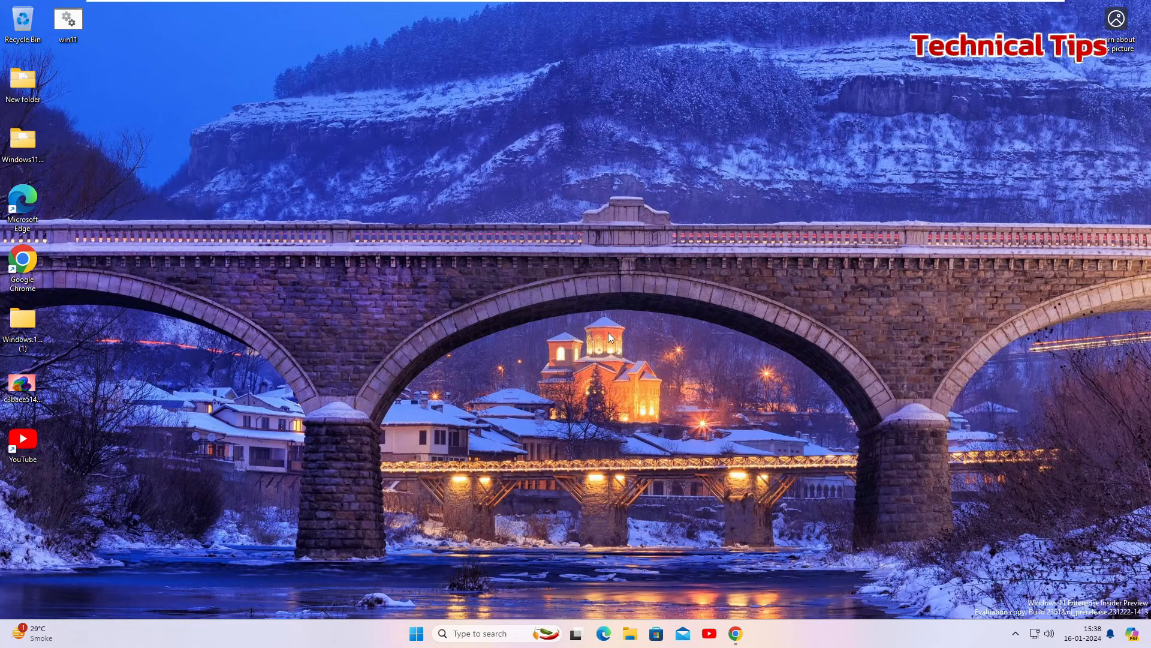